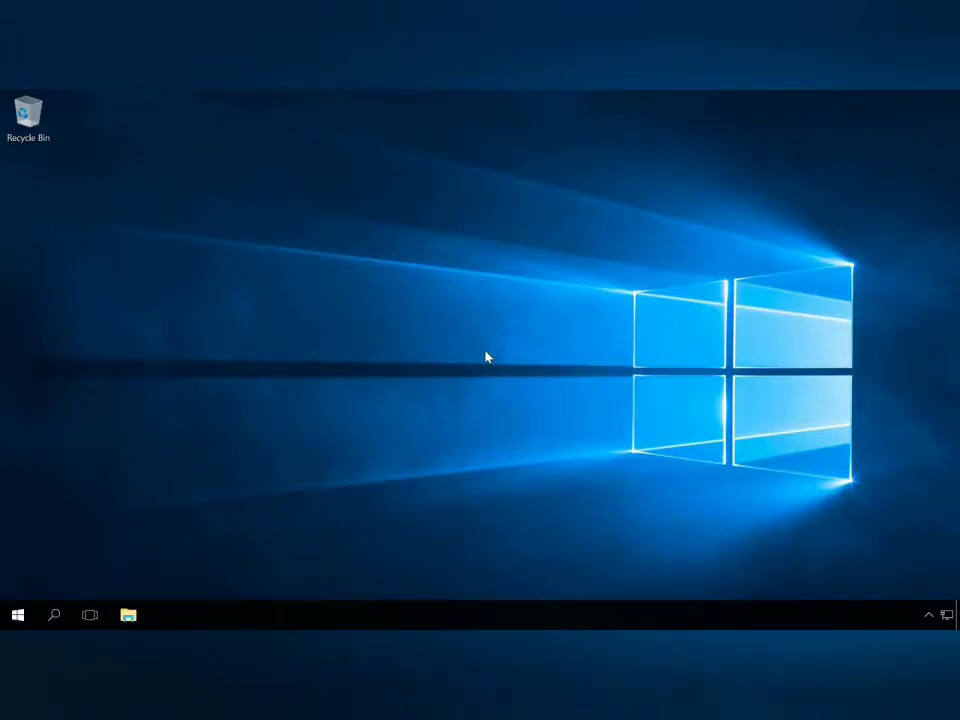
Look at the photos in the Pictures folder in File Explorer before the reset.
{"action": "left_click", "coordinate": [128, 614]}
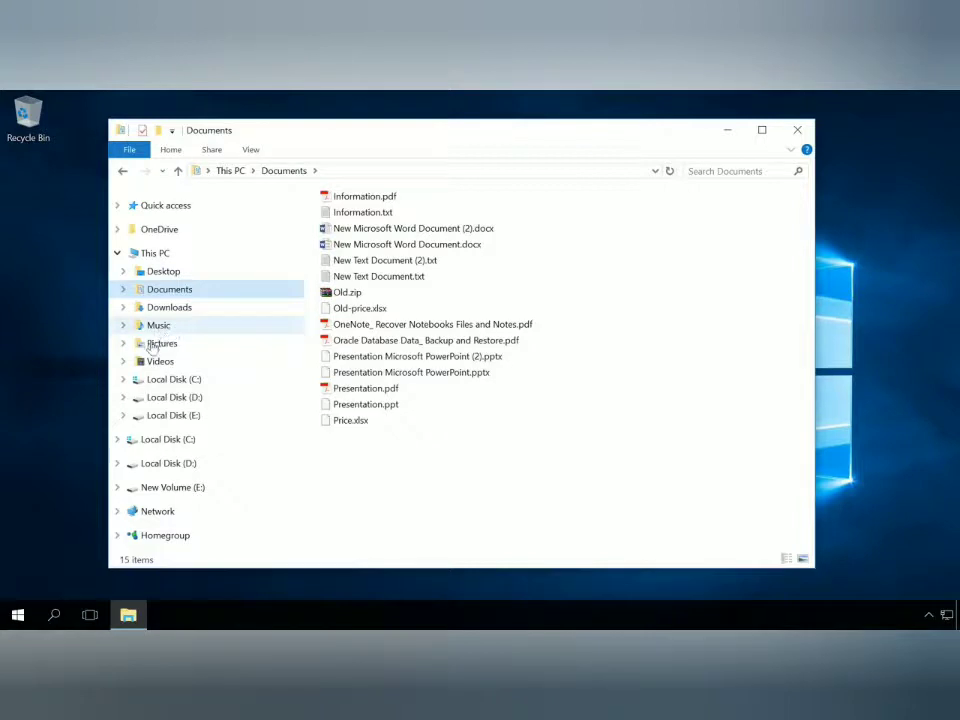
{"action": "left_click", "coordinate": [161, 343]}
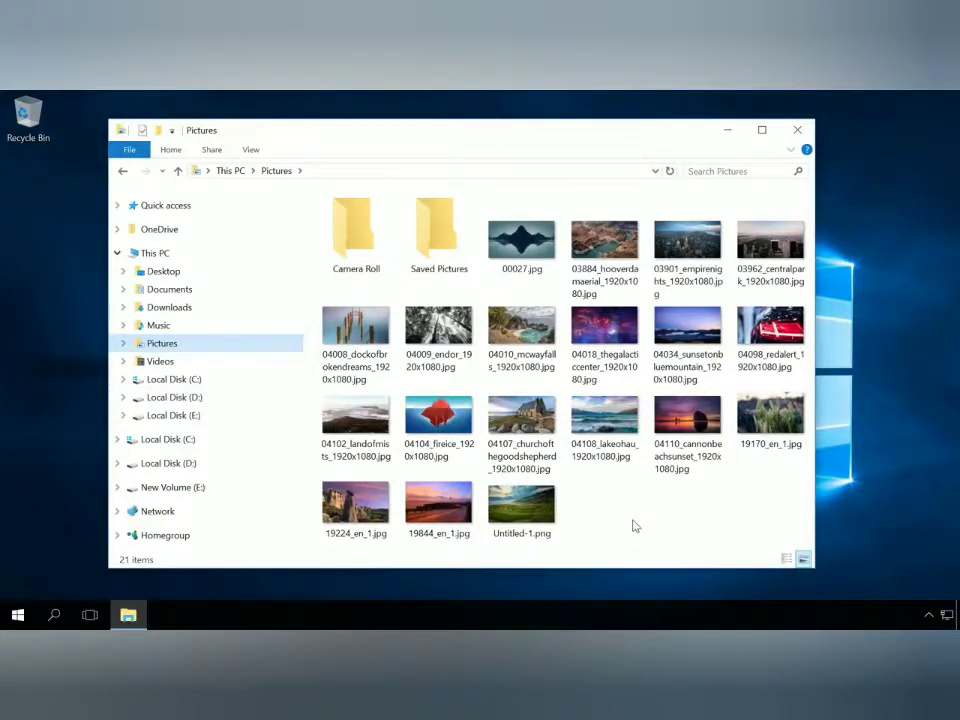
{"action": "left_click", "coordinate": [797, 130]}
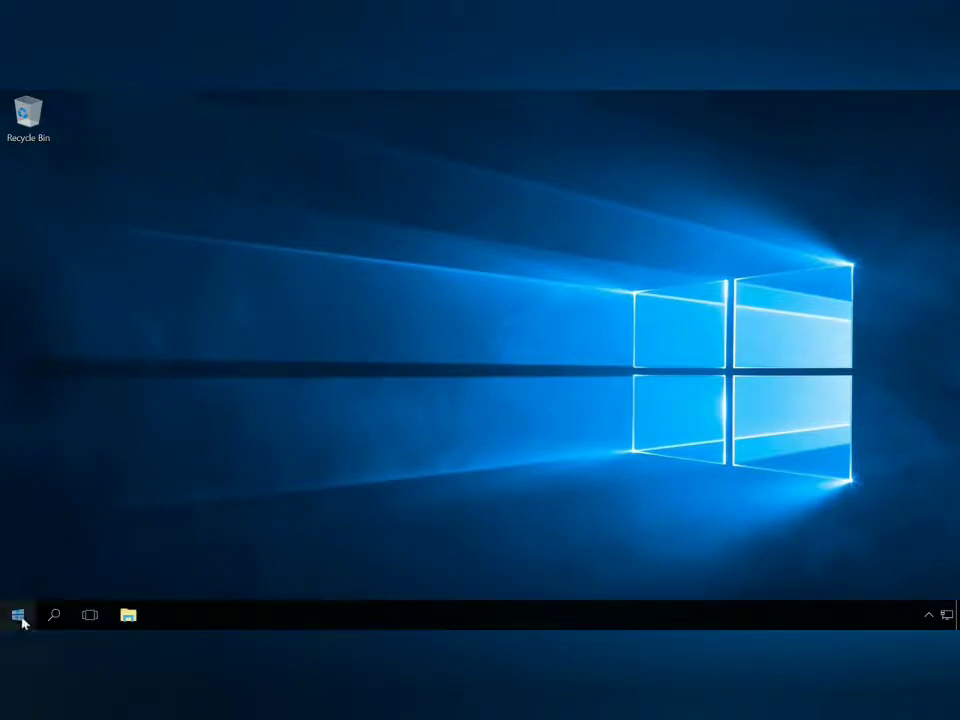
From Settings > Recovery, reset this PC choosing Remove everything.
{"action": "left_click", "coordinate": [18, 614]}
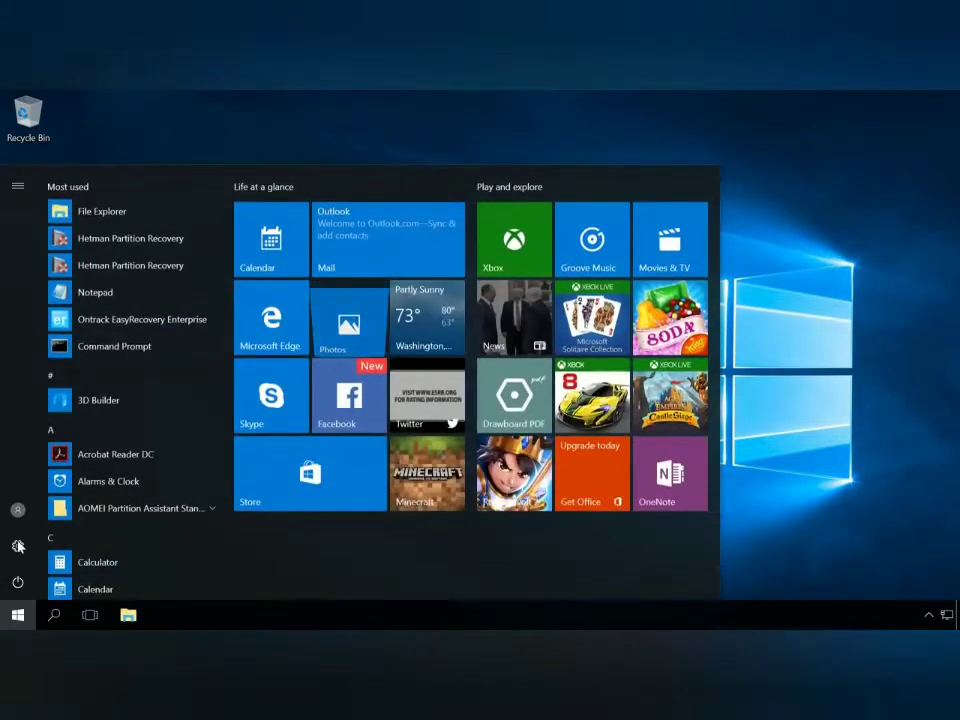
{"action": "left_click", "coordinate": [18, 546]}
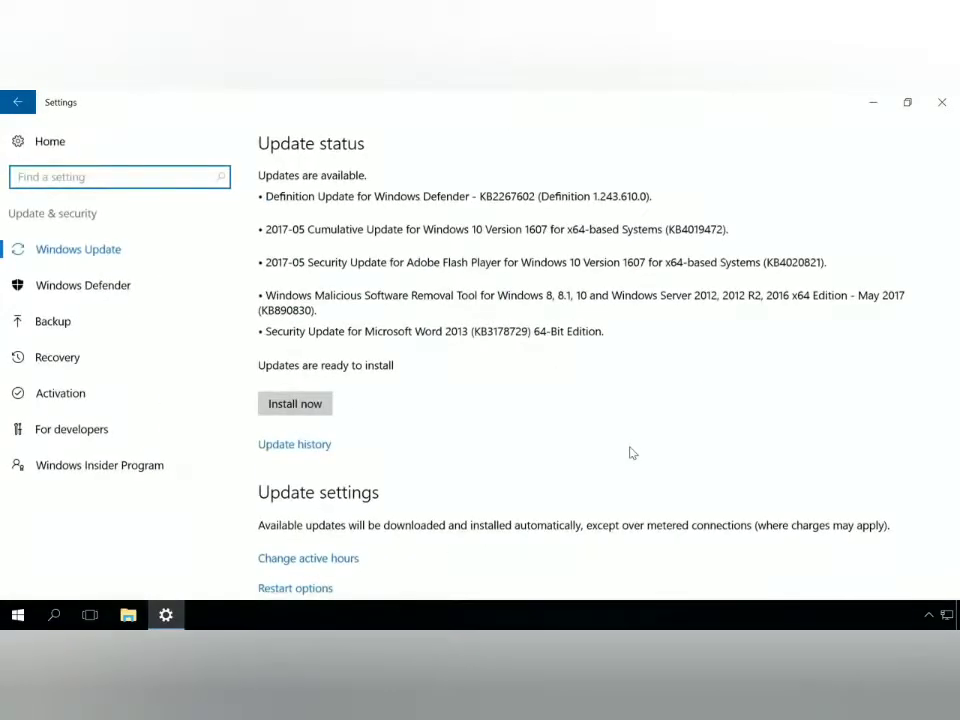
{"action": "left_click", "coordinate": [56, 357]}
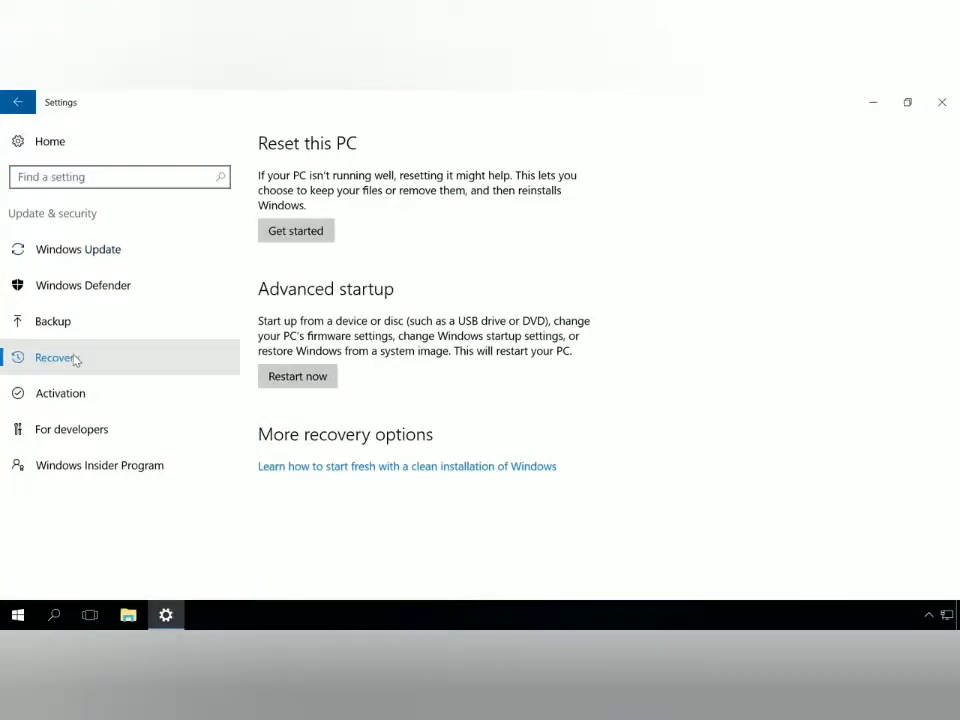
{"action": "mouse_move", "coordinate": [293, 263]}
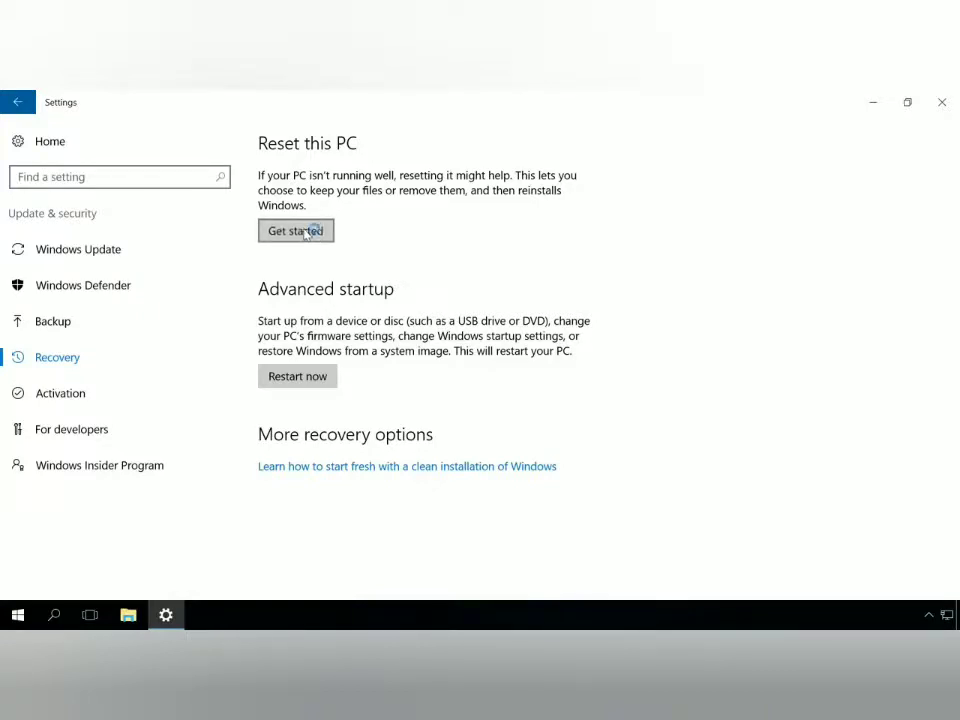
{"action": "left_click", "coordinate": [296, 231]}
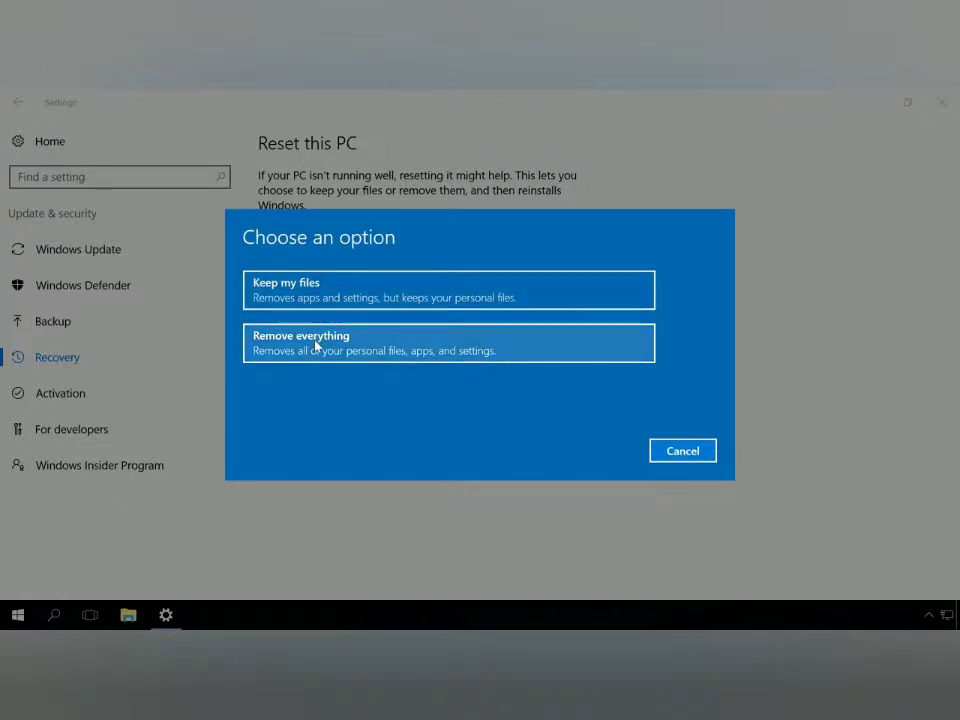
{"action": "left_click", "coordinate": [448, 342]}
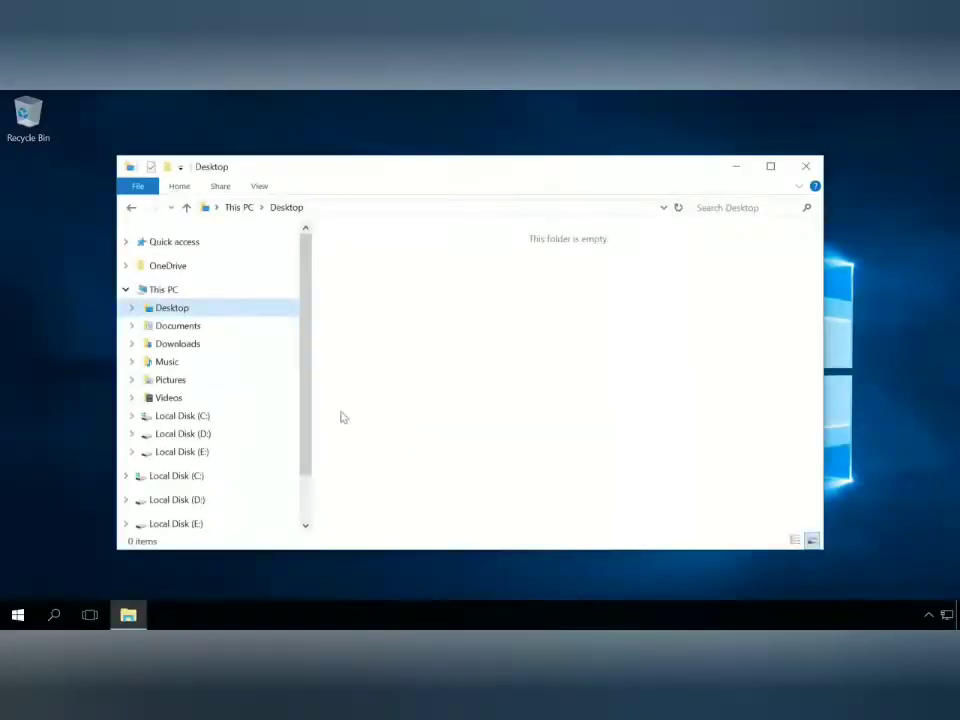
Check Documents and Pictures are empty after the reset, then close File Explorer.
{"action": "left_click", "coordinate": [178, 325]}
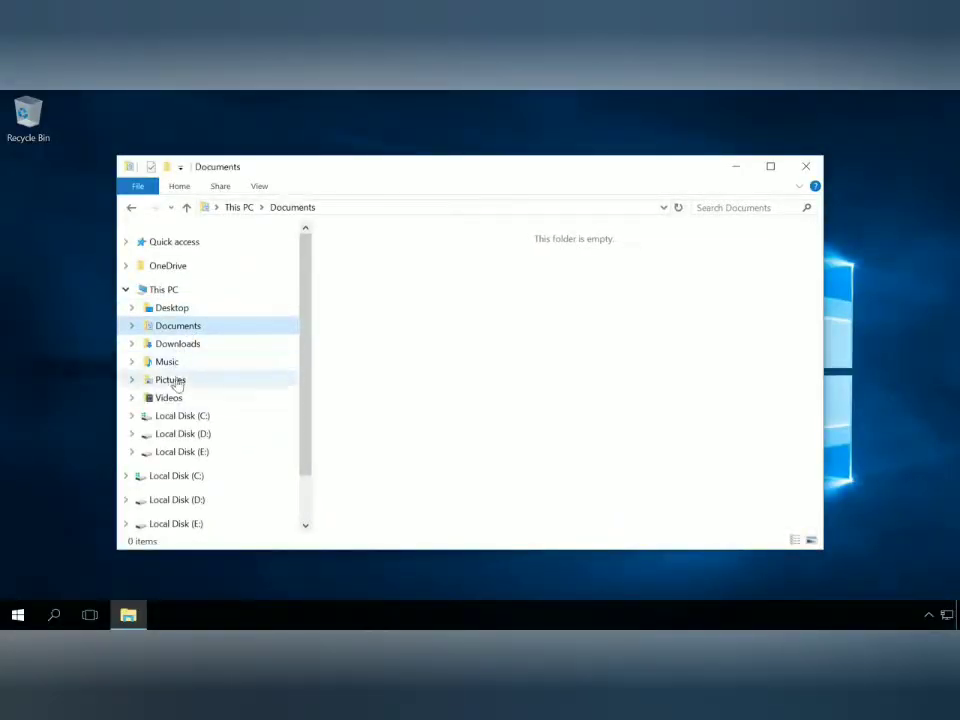
{"action": "left_click", "coordinate": [170, 379]}
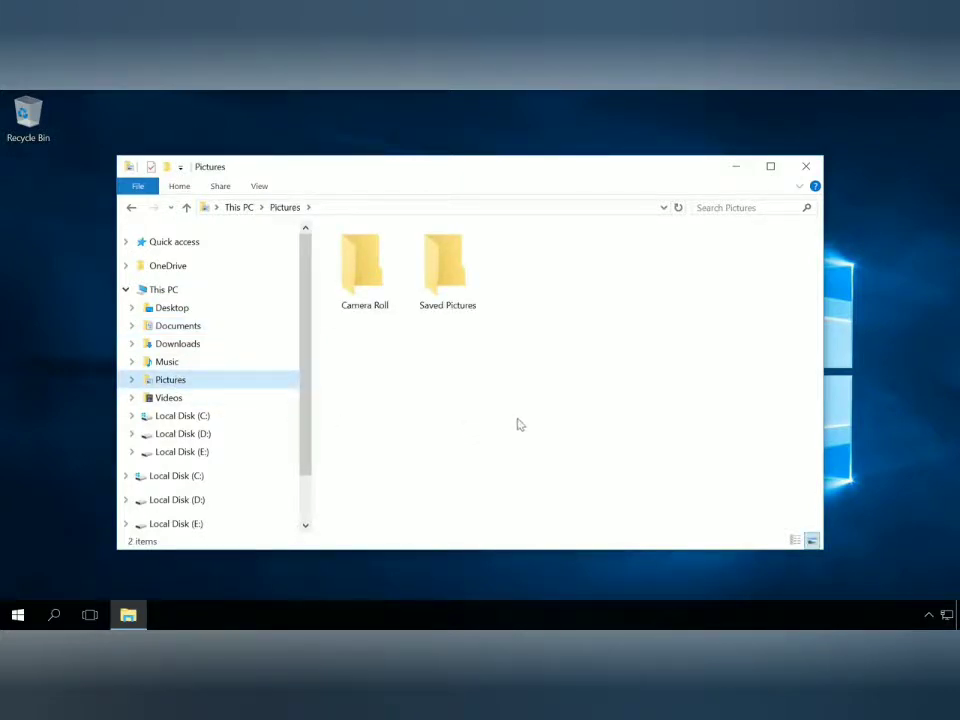
{"action": "mouse_move", "coordinate": [667, 331]}
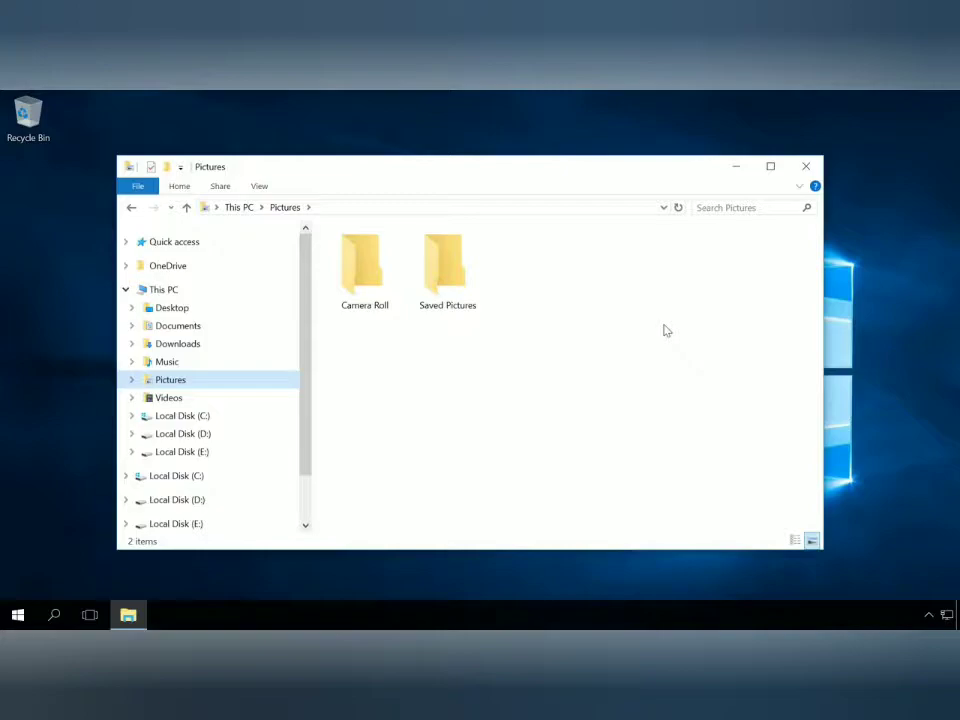
{"action": "left_click", "coordinate": [805, 166]}
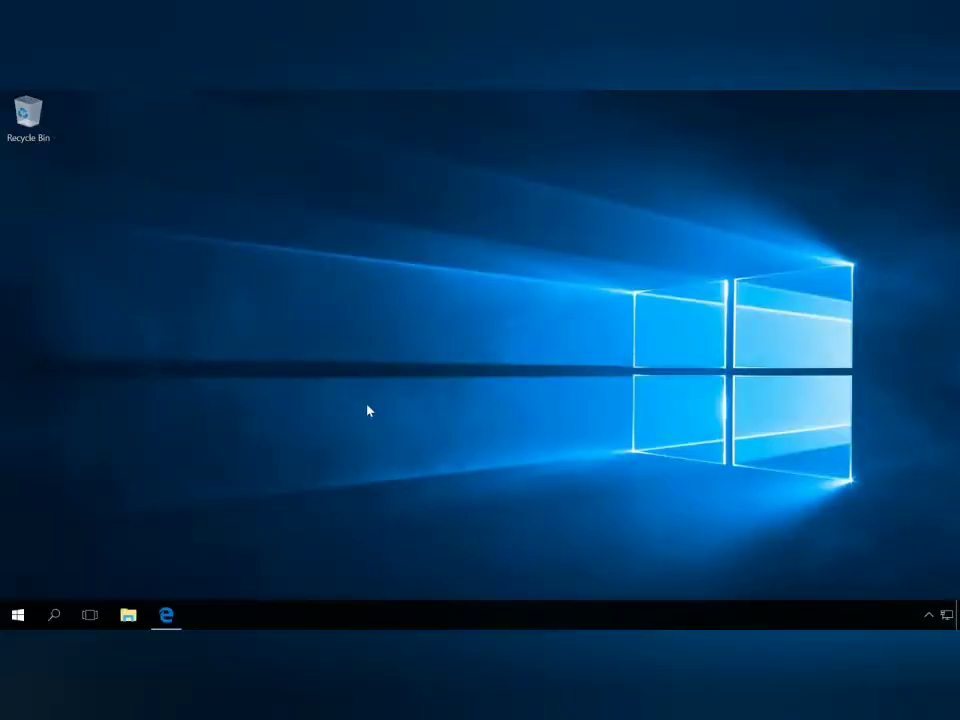
{"action": "mouse_move", "coordinate": [272, 441]}
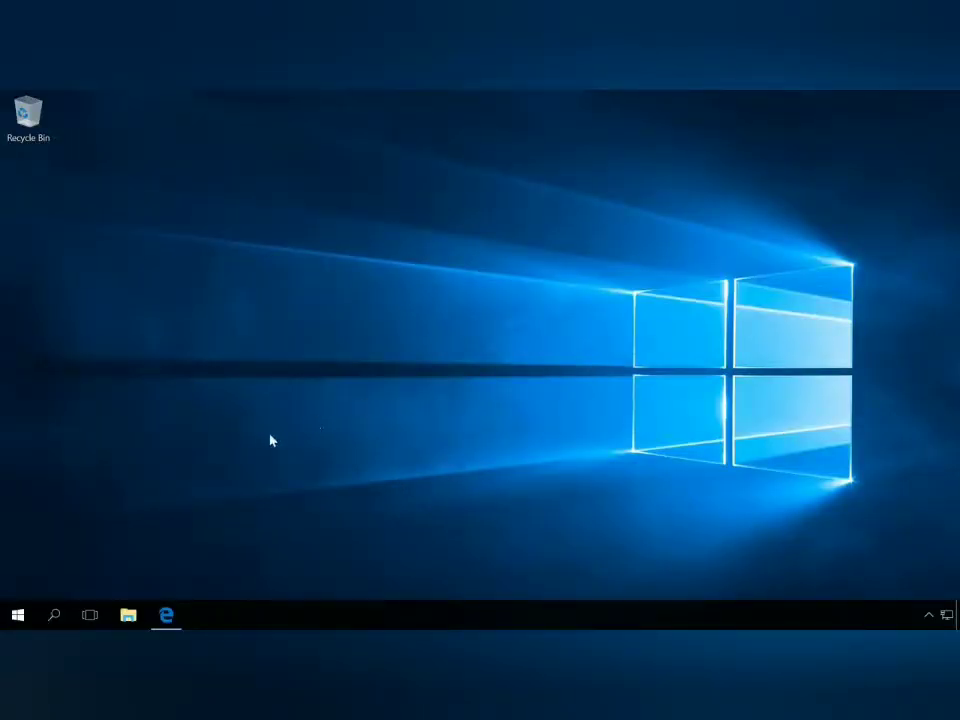
From hetmanrecovery.com in Edge, save the free Partition Recovery 2.6 installer.
{"action": "left_click", "coordinate": [166, 614]}
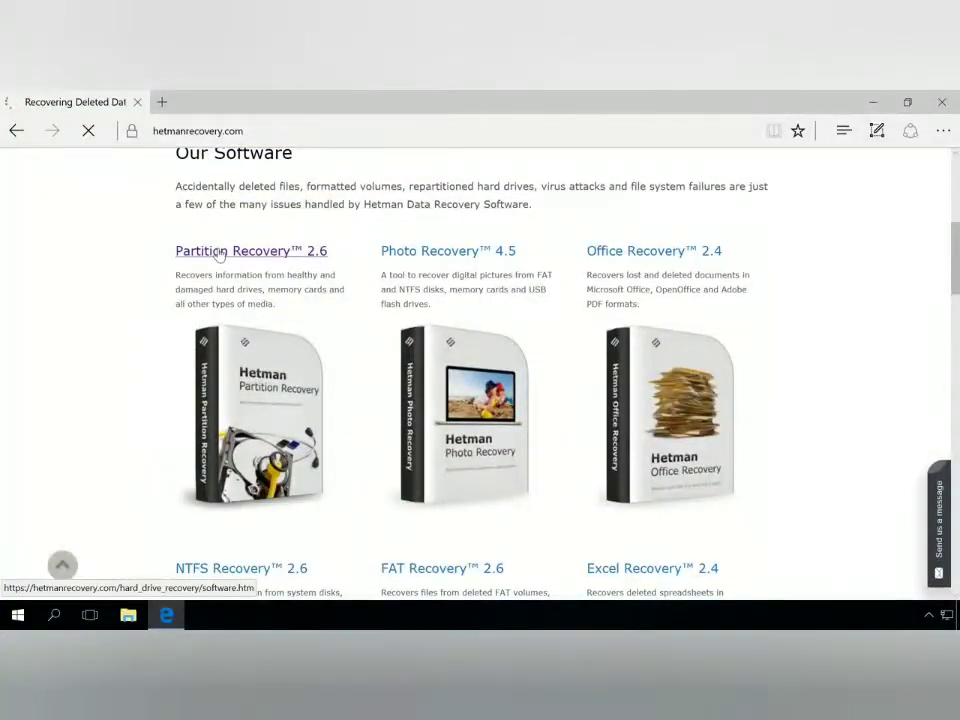
{"action": "left_click", "coordinate": [250, 250]}
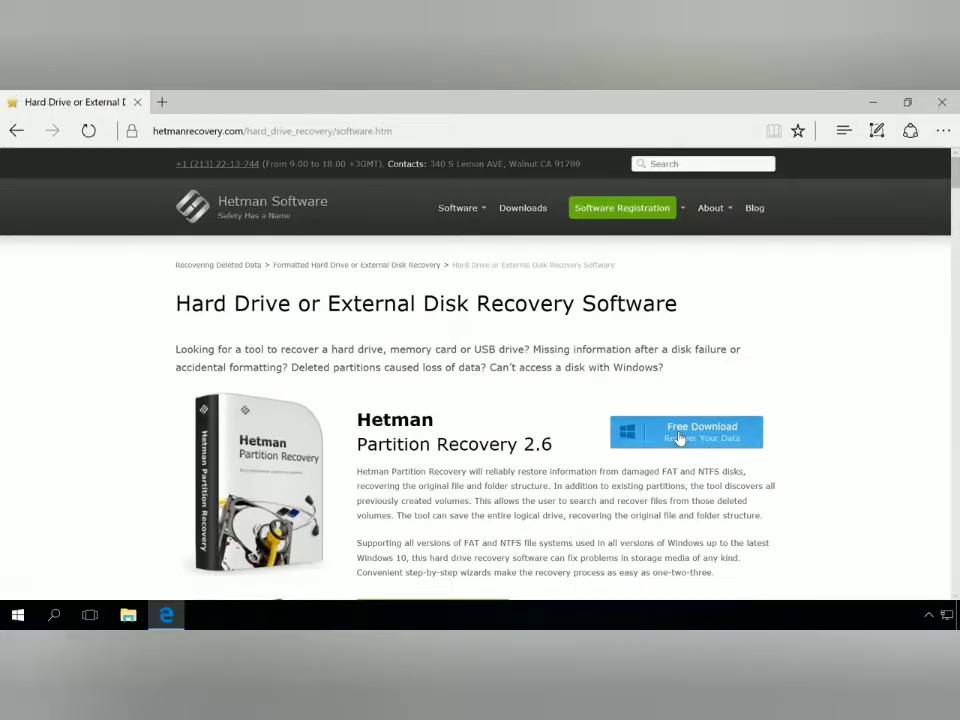
{"action": "left_click", "coordinate": [685, 431]}
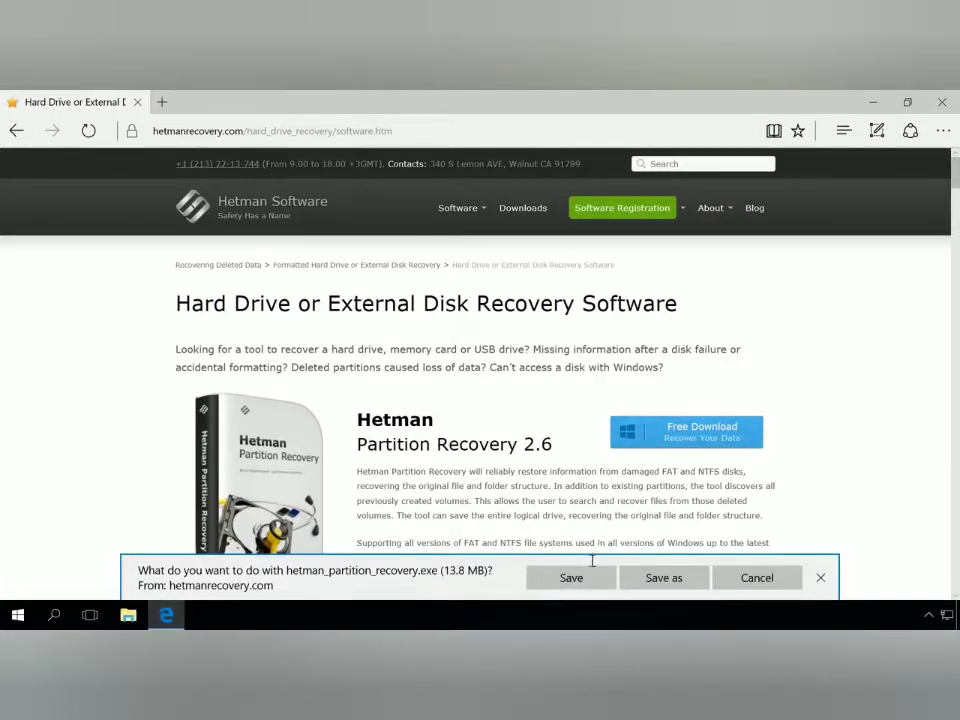
{"action": "left_click", "coordinate": [571, 577]}
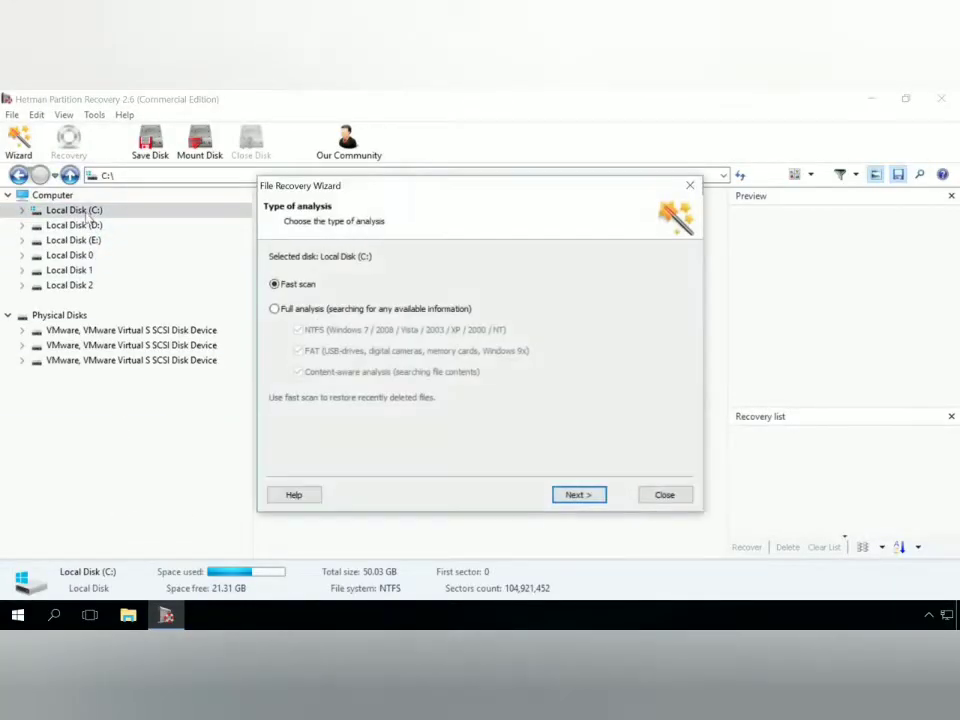
Choose Full analysis for Local Disk (C:) and proceed to scan it.
{"action": "left_click", "coordinate": [274, 308]}
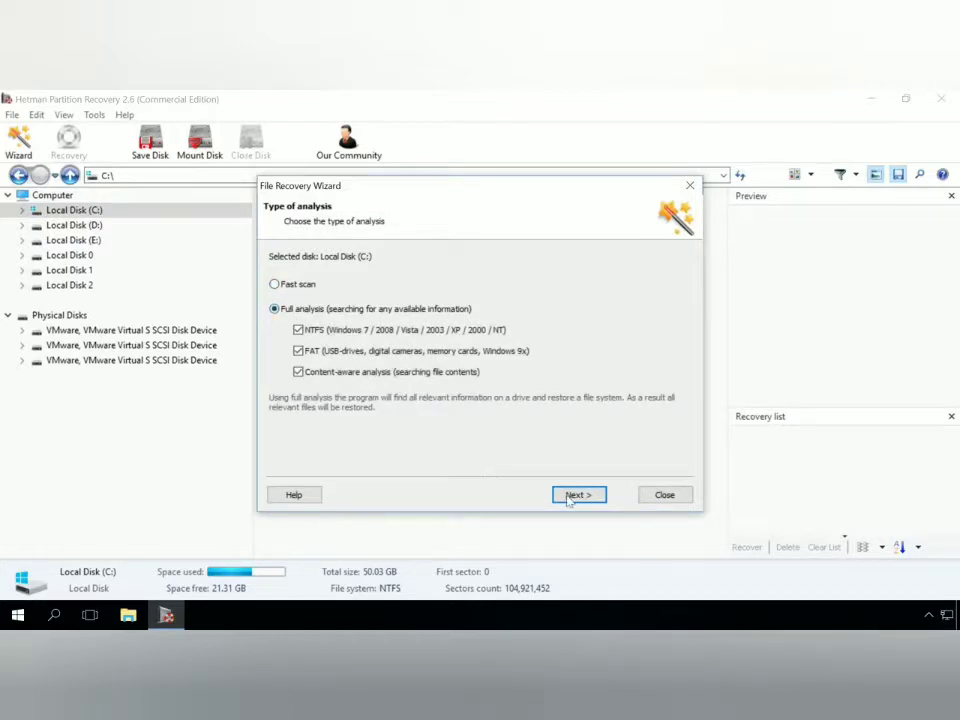
{"action": "left_click", "coordinate": [578, 494]}
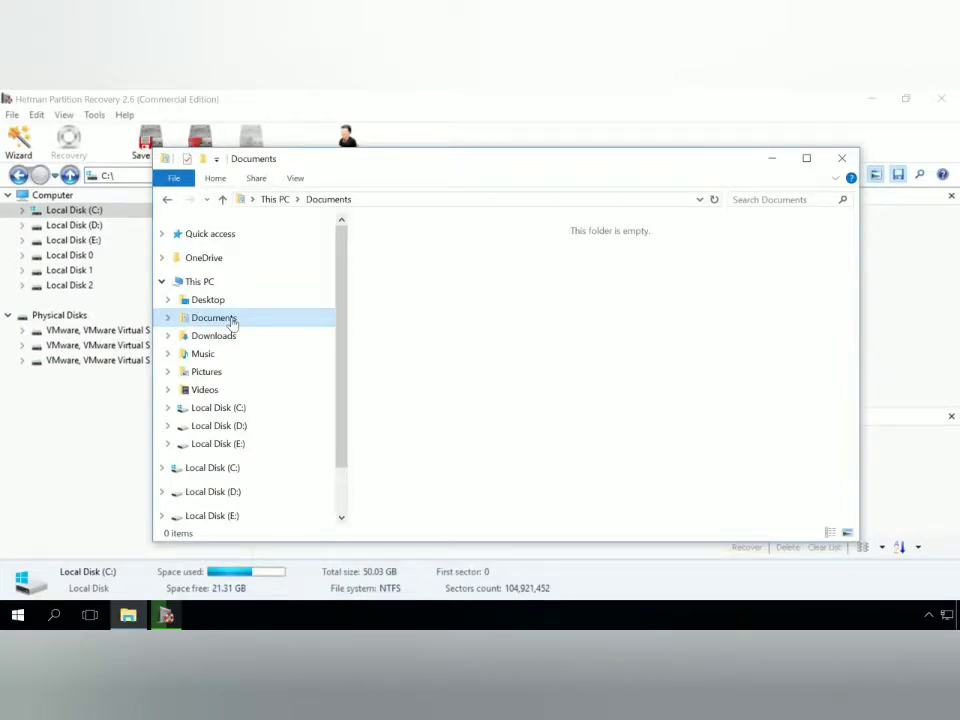
Browse Pictures and Downloads, which holds only the Hetman installer.
{"action": "left_click", "coordinate": [206, 371]}
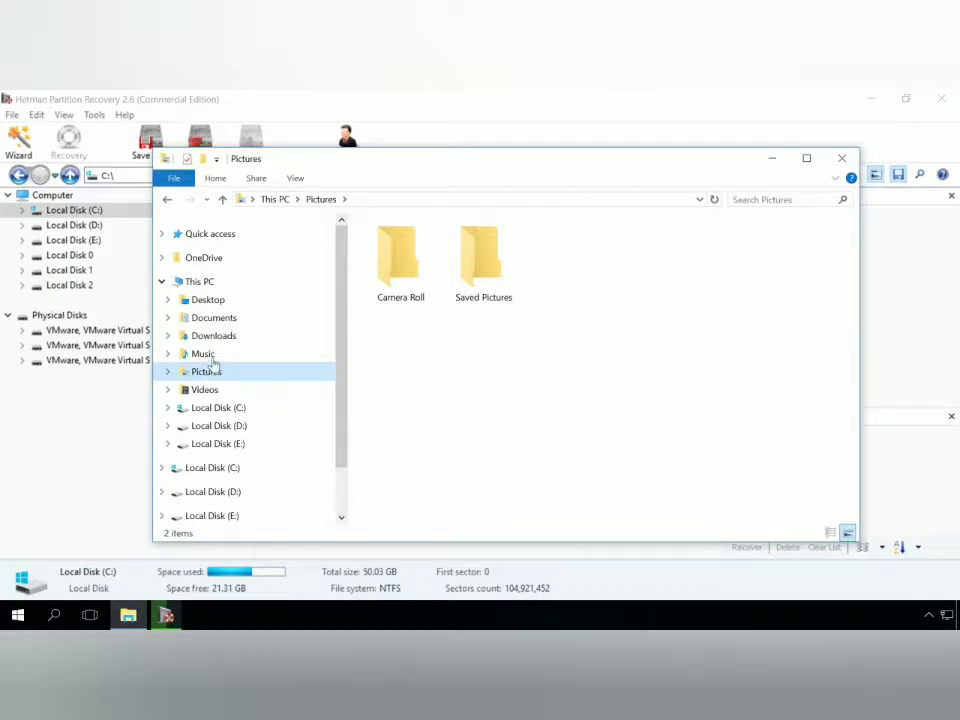
{"action": "left_click", "coordinate": [213, 335]}
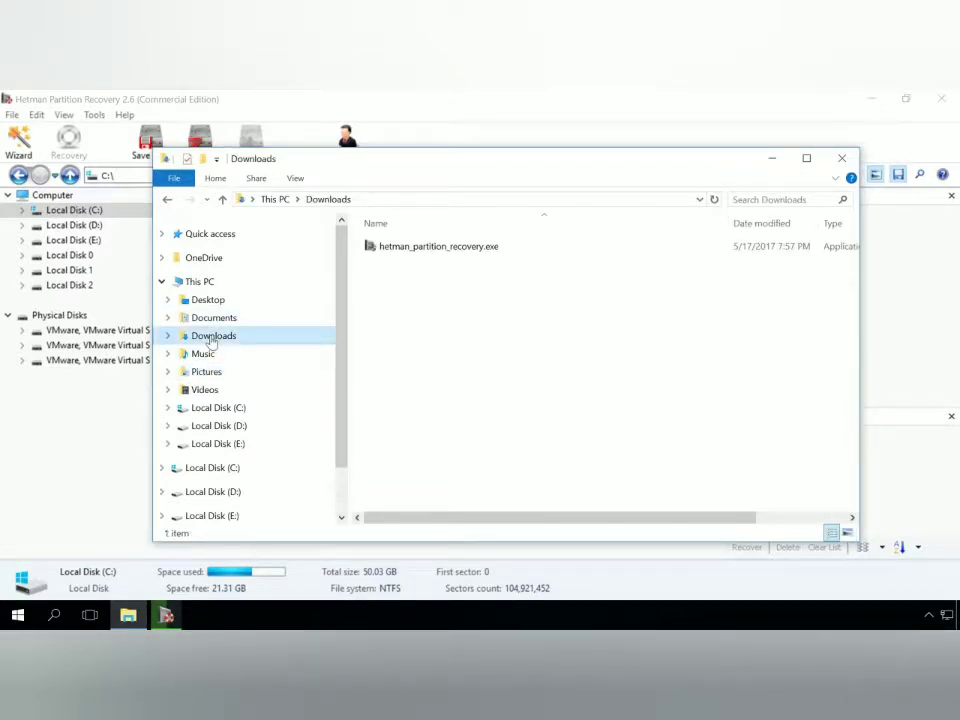
{"action": "left_click", "coordinate": [207, 299]}
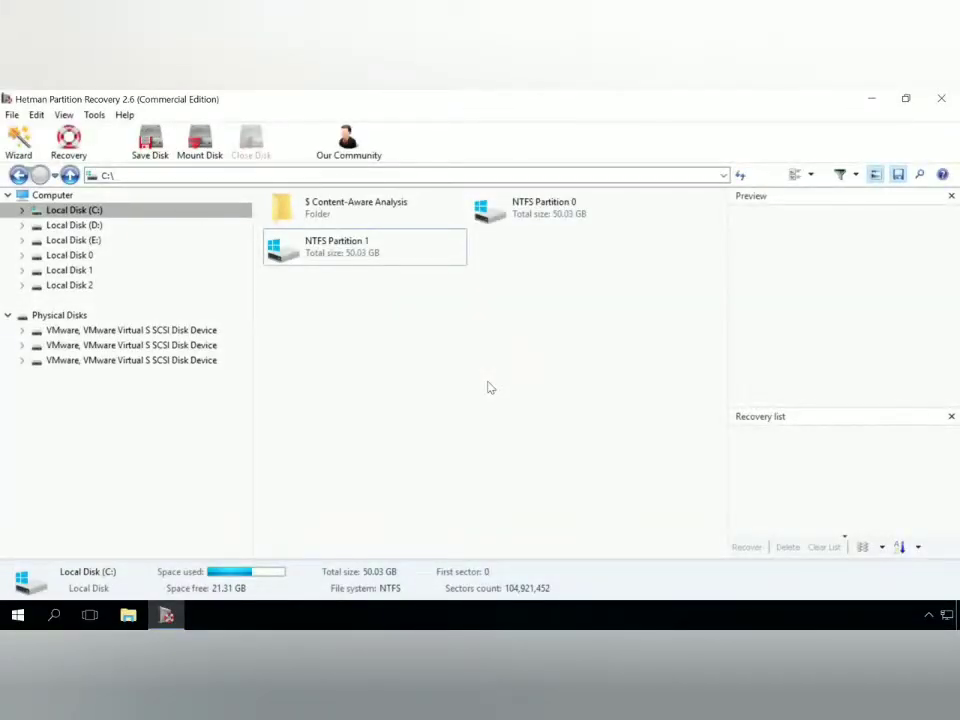
Enter NTFS Partition 1 and preview the SQL Server document and OneNote recovery PDF.
{"action": "left_click", "coordinate": [23, 210]}
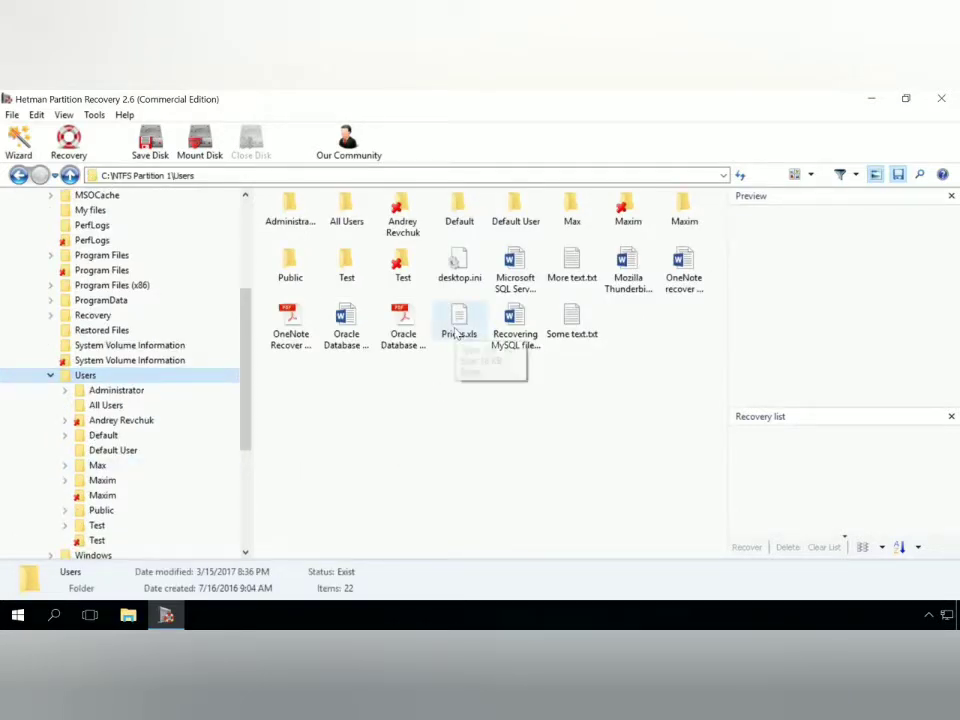
{"action": "left_click", "coordinate": [459, 320]}
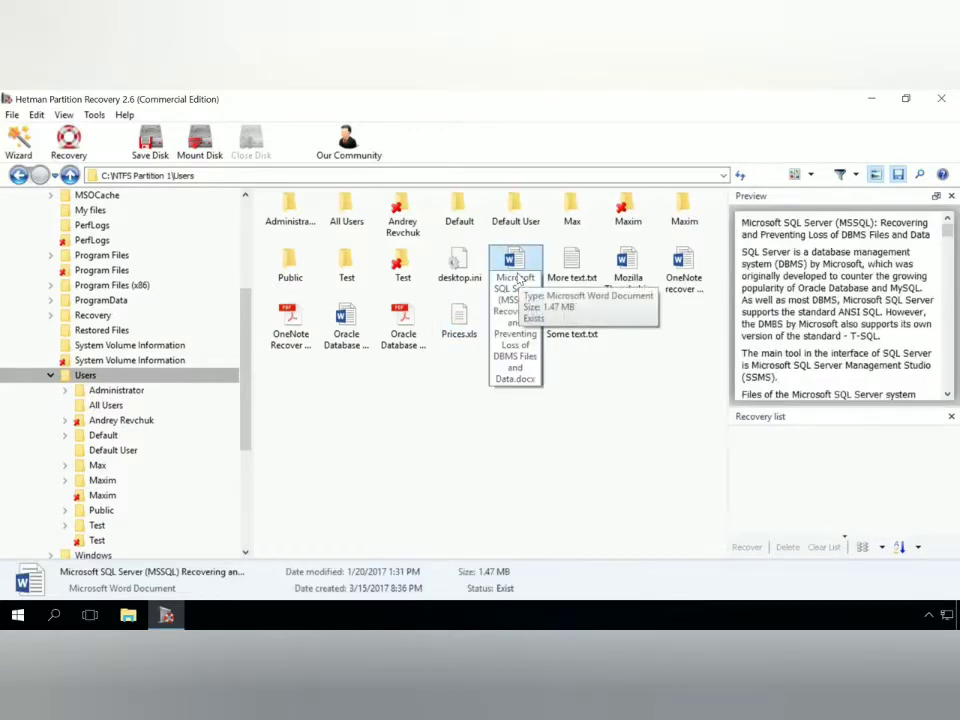
{"action": "mouse_move", "coordinate": [403, 325]}
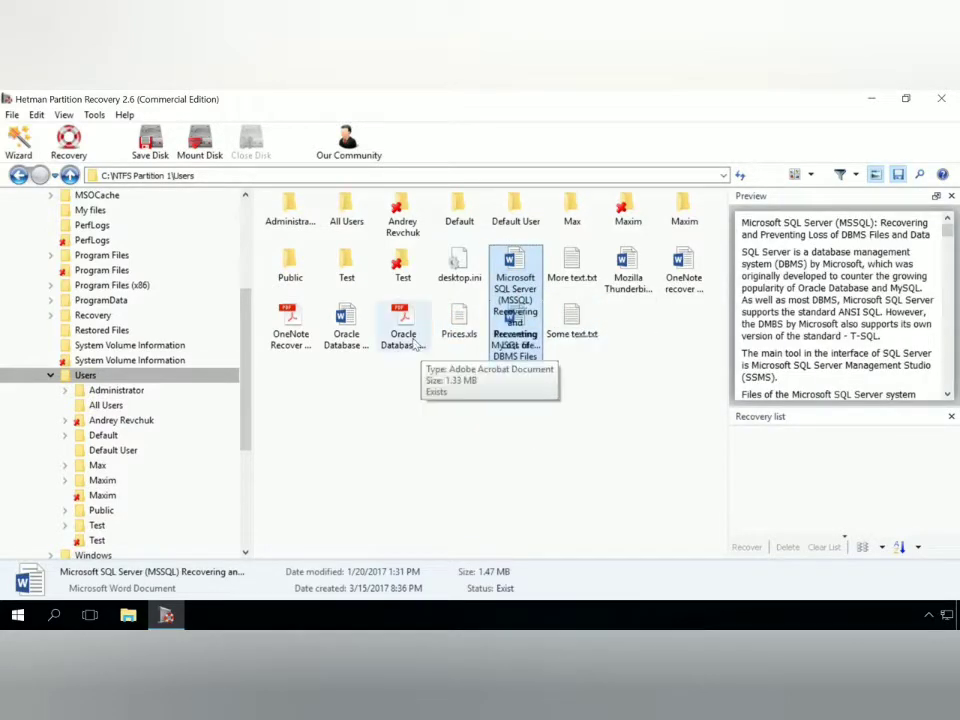
{"action": "left_click", "coordinate": [403, 325]}
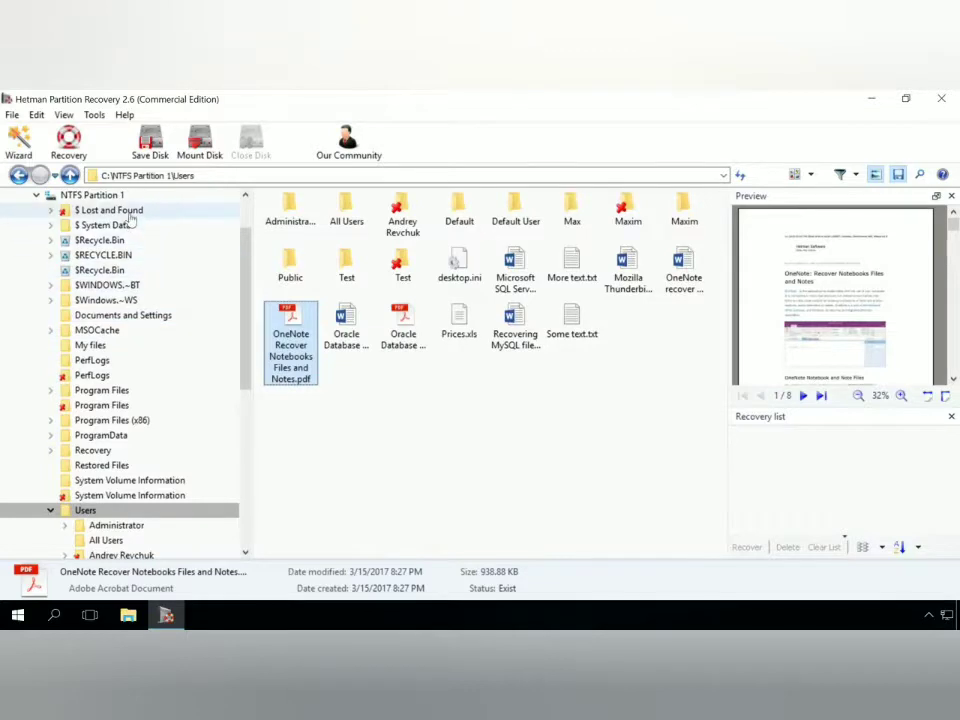
Browse deleted folders under $ Lost and Found: Folder 60, 427, 434 and 474.
{"action": "left_click", "coordinate": [109, 210]}
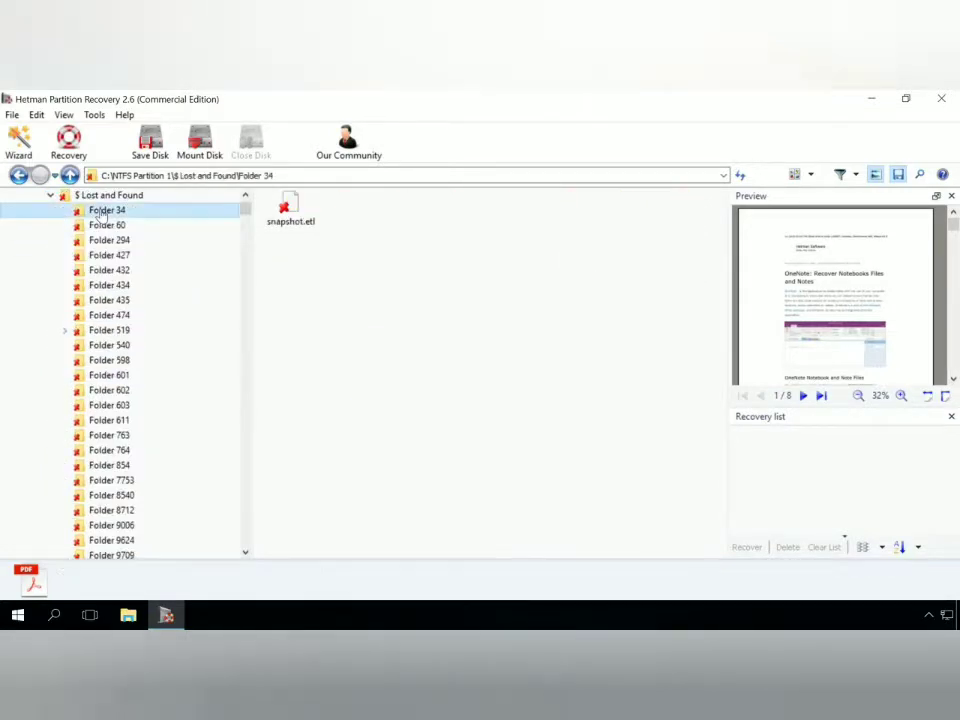
{"action": "left_click", "coordinate": [106, 225]}
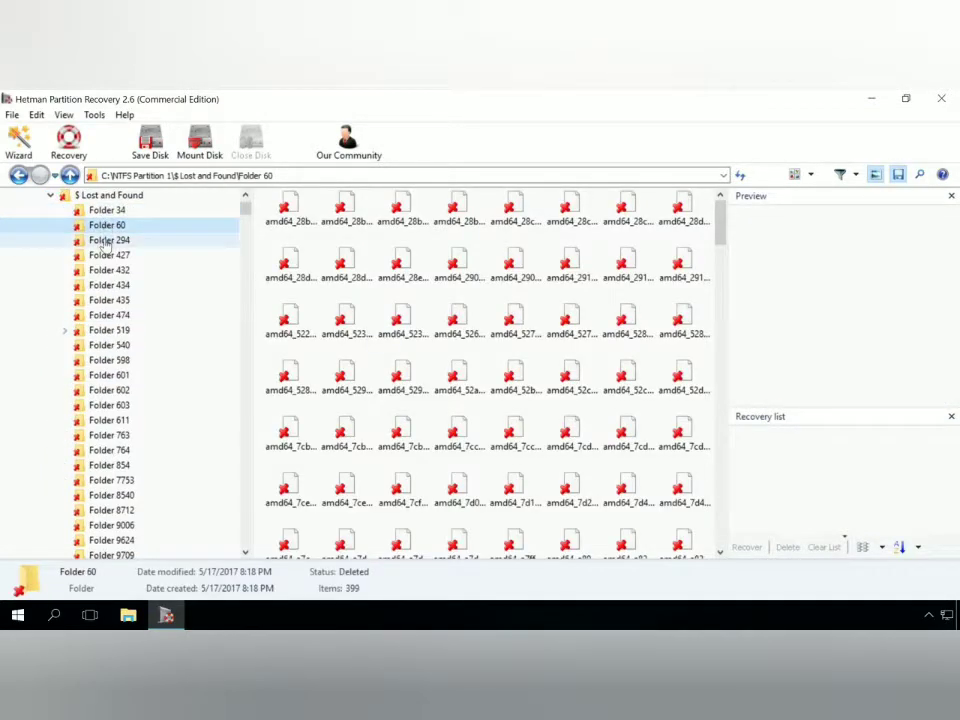
{"action": "left_click", "coordinate": [109, 255]}
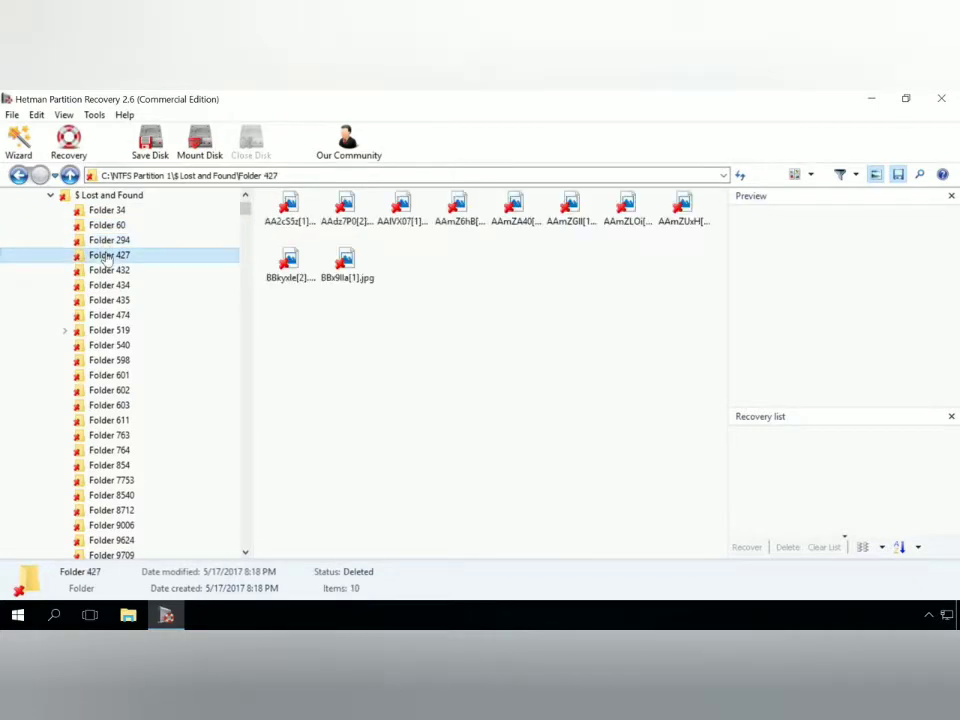
{"action": "left_click", "coordinate": [109, 285]}
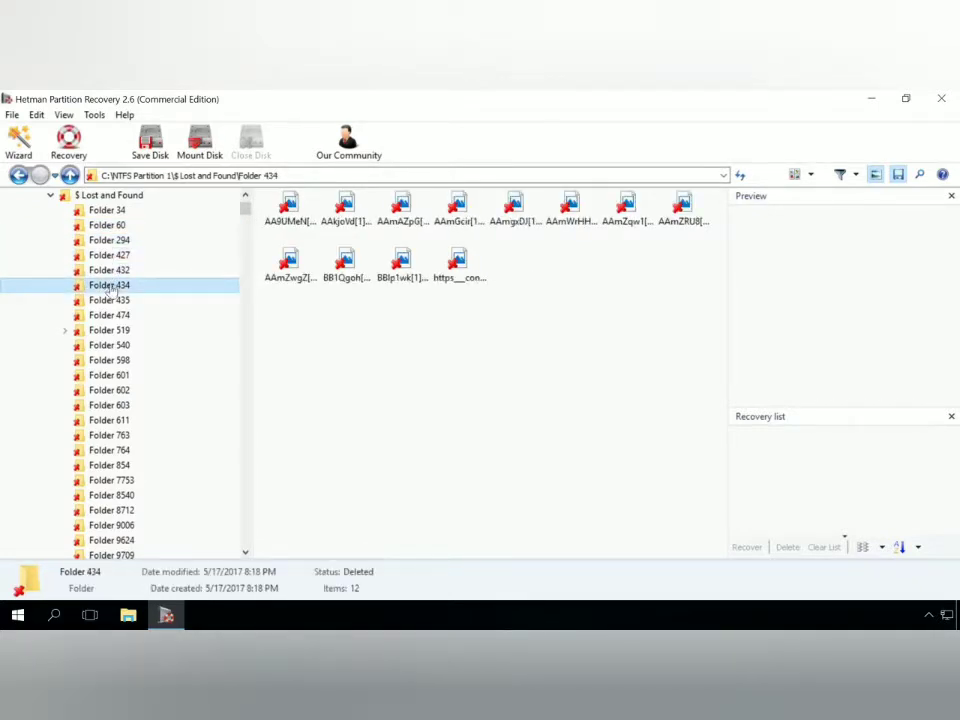
{"action": "left_click", "coordinate": [109, 315]}
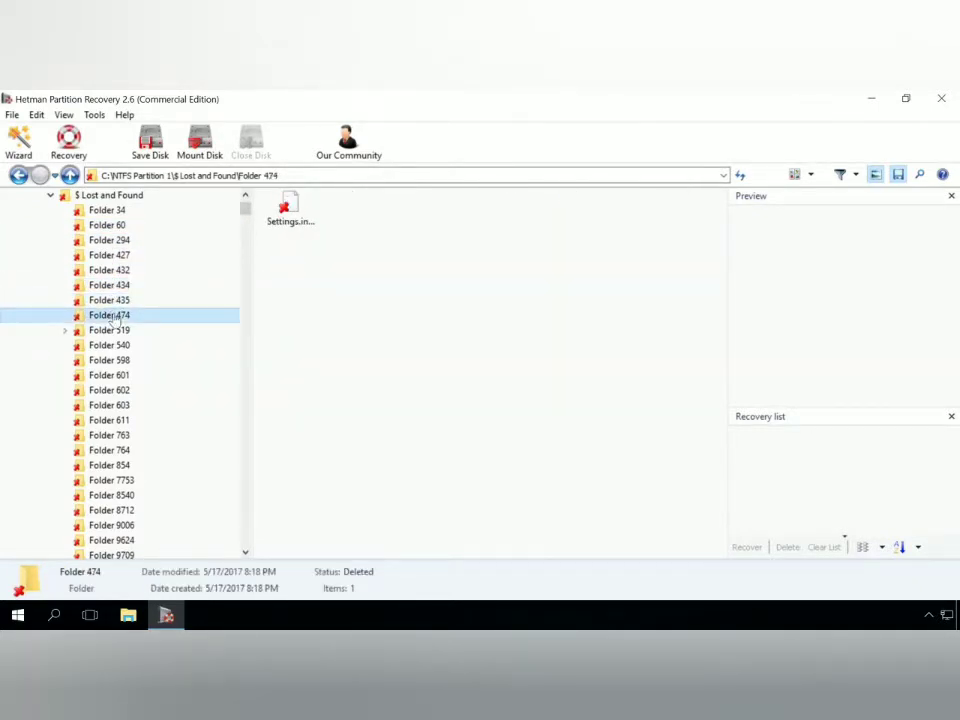
{"action": "double_click", "coordinate": [109, 330]}
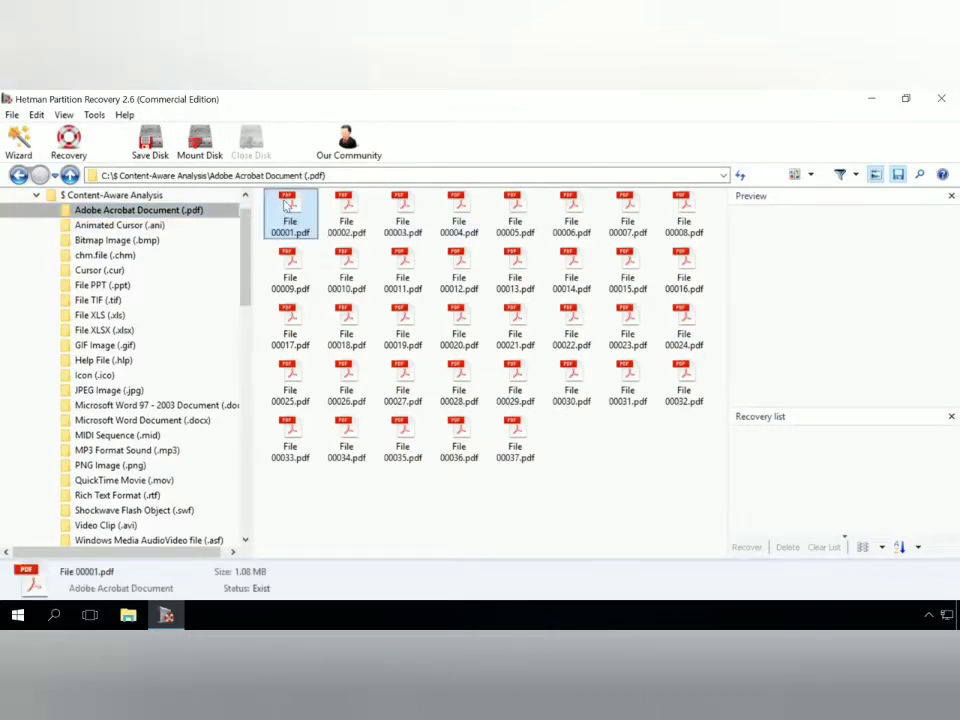
Preview the first recovered PDF and XLS files and add File 00001.zip to the recovery list.
{"action": "left_click", "coordinate": [290, 215]}
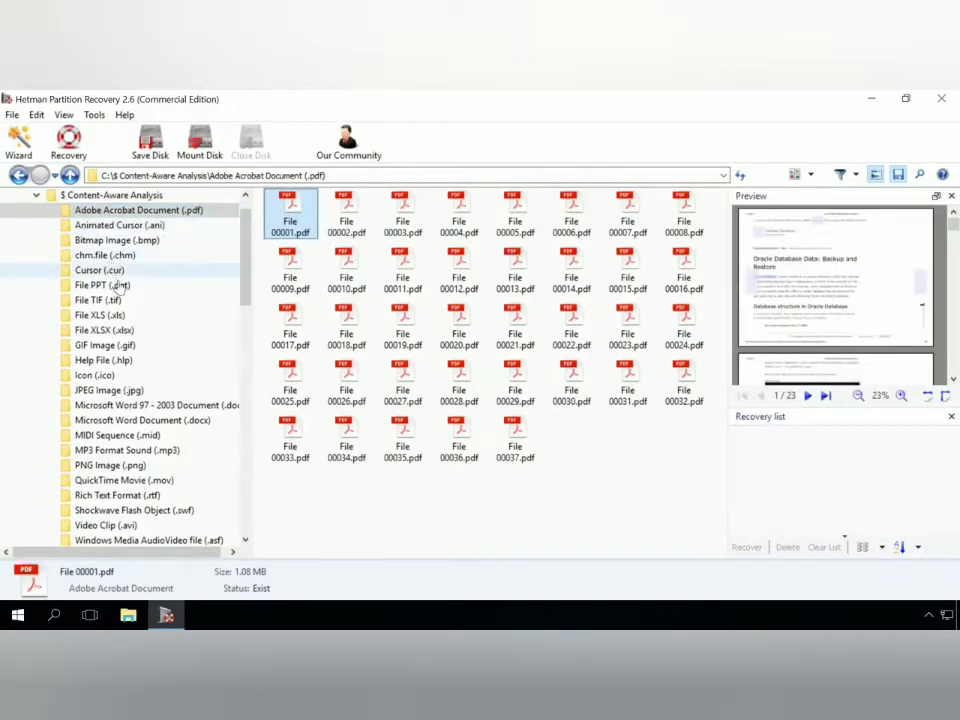
{"action": "left_click", "coordinate": [99, 315]}
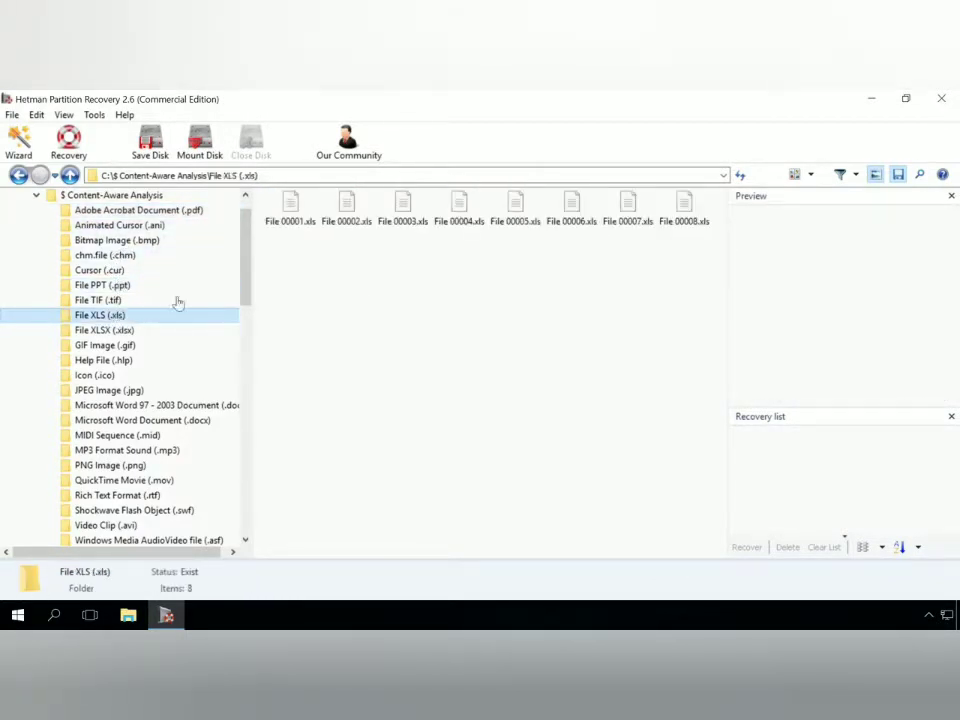
{"action": "left_click", "coordinate": [290, 207]}
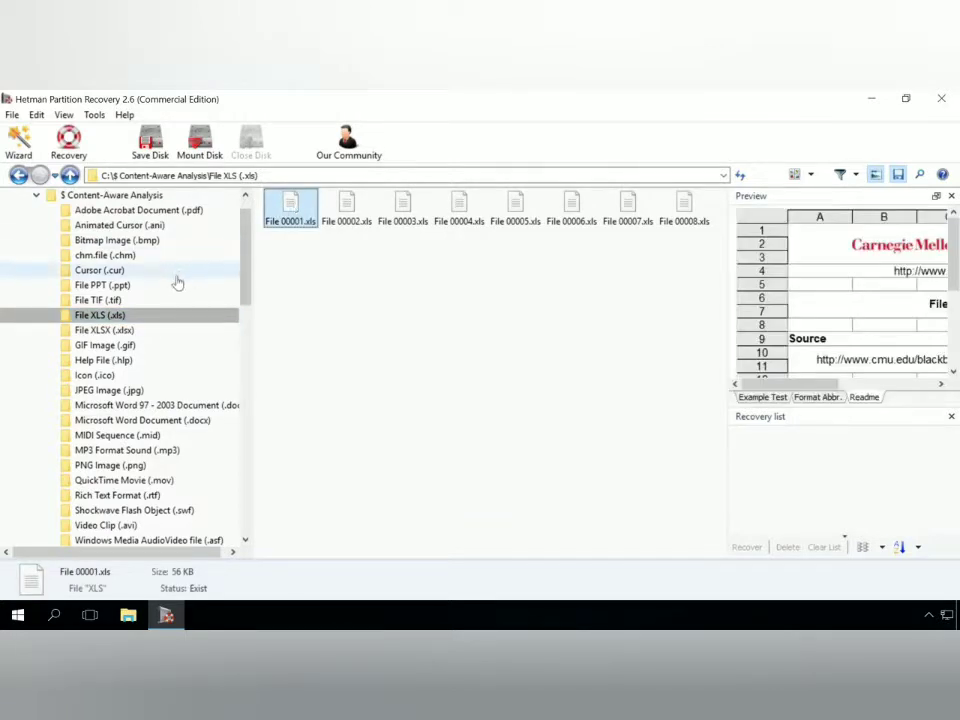
{"action": "left_click", "coordinate": [125, 525]}
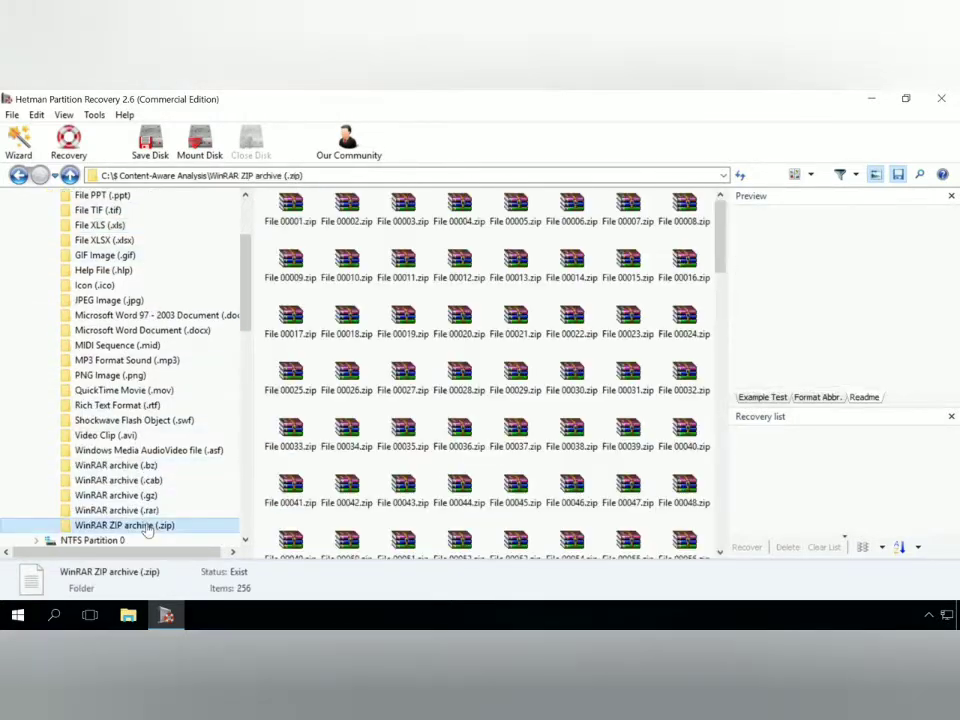
{"action": "left_click", "coordinate": [290, 205]}
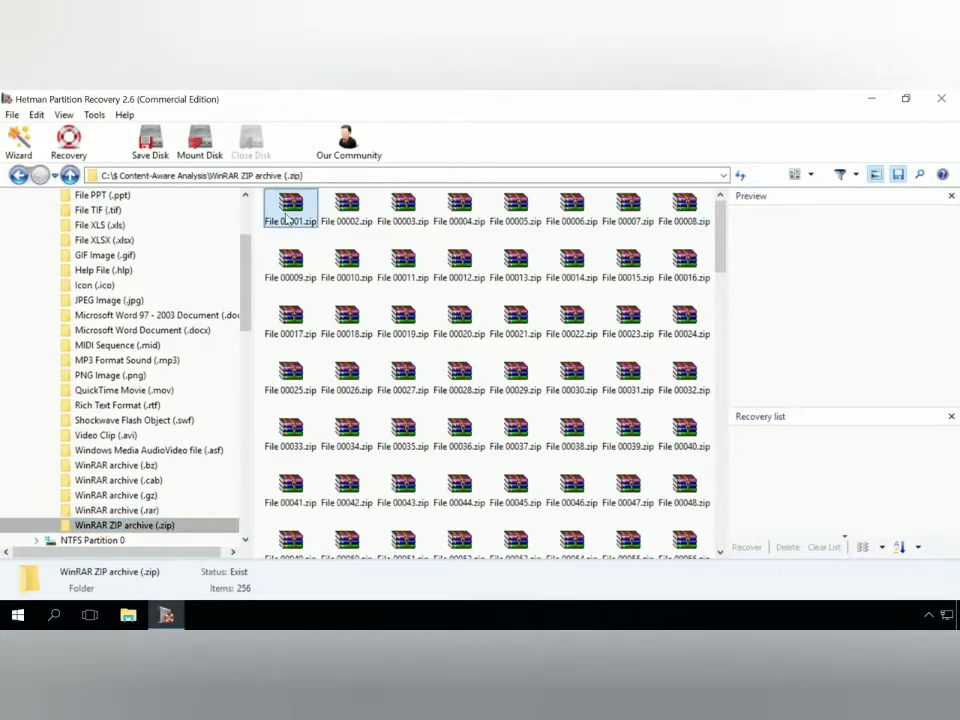
{"action": "left_click", "coordinate": [290, 210]}
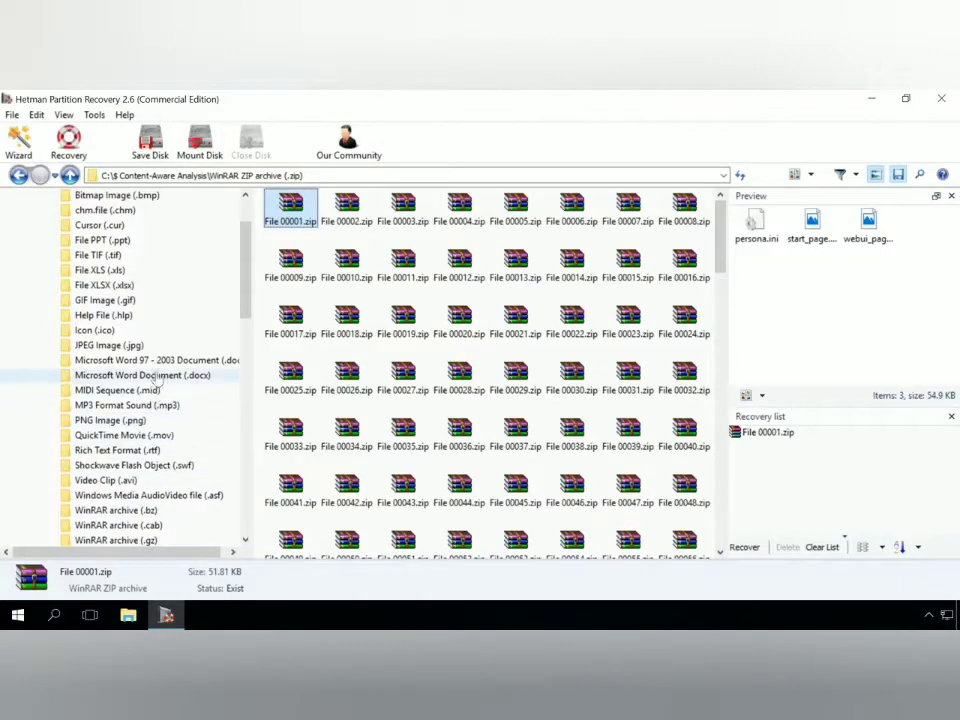
Preview JPEGs File 03230.jpg and 03231.jpg, then pick File 00001.xls for recovery.
{"action": "left_click", "coordinate": [108, 345]}
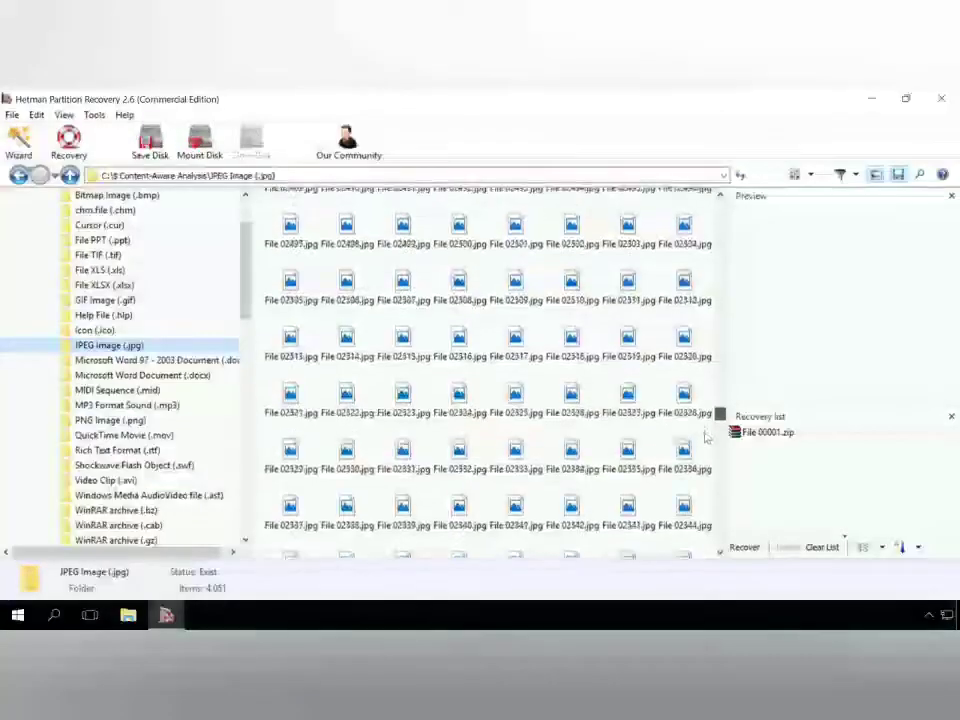
{"action": "left_click", "coordinate": [572, 390]}
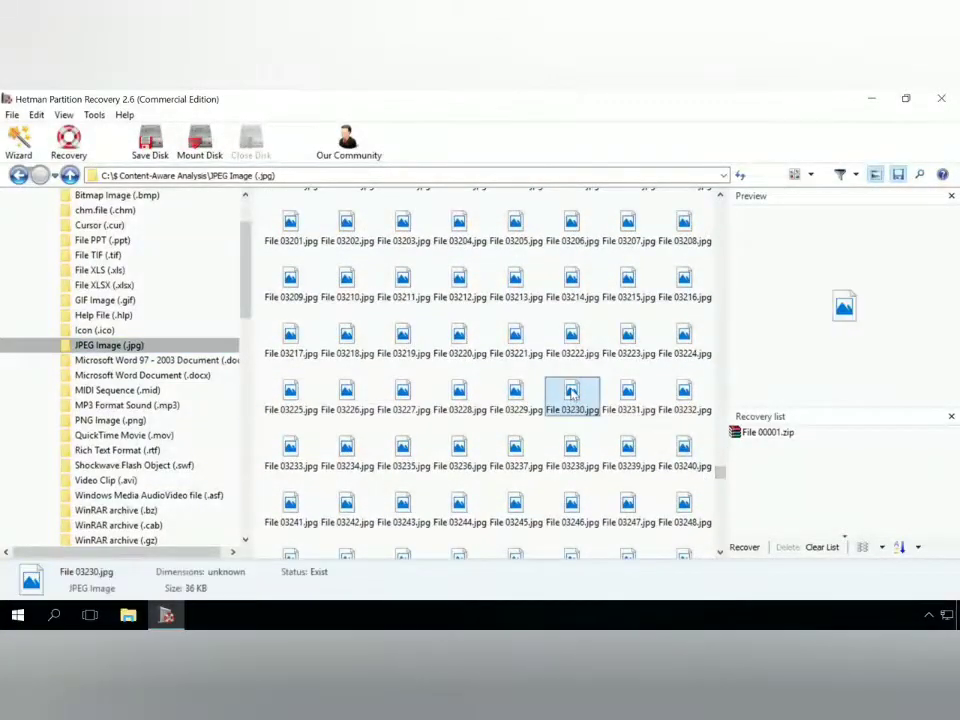
{"action": "left_click", "coordinate": [627, 390]}
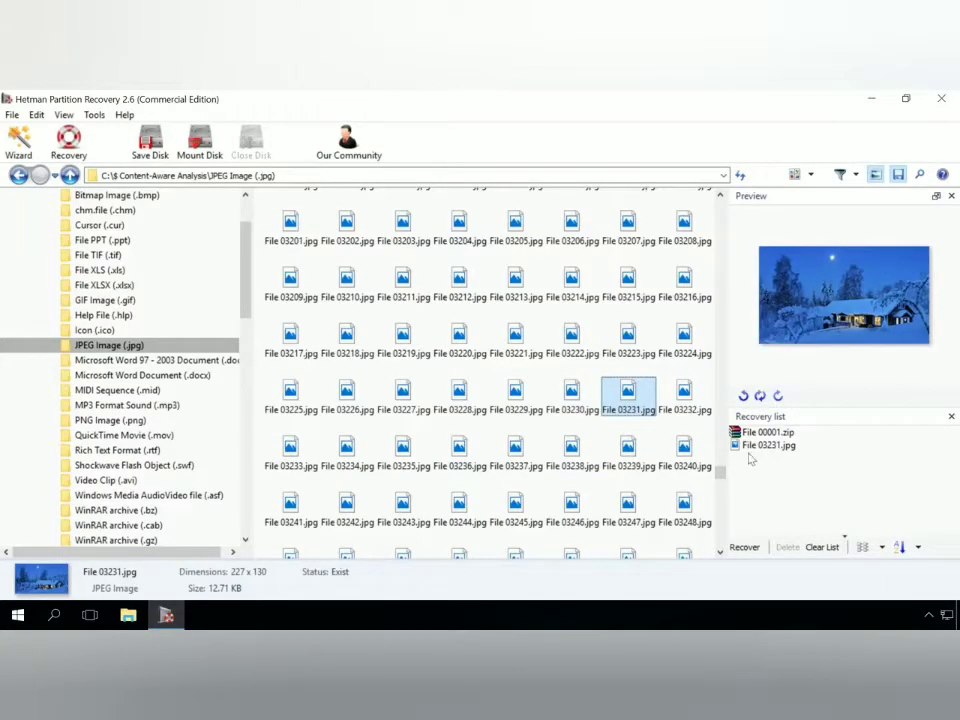
{"action": "left_click", "coordinate": [98, 315]}
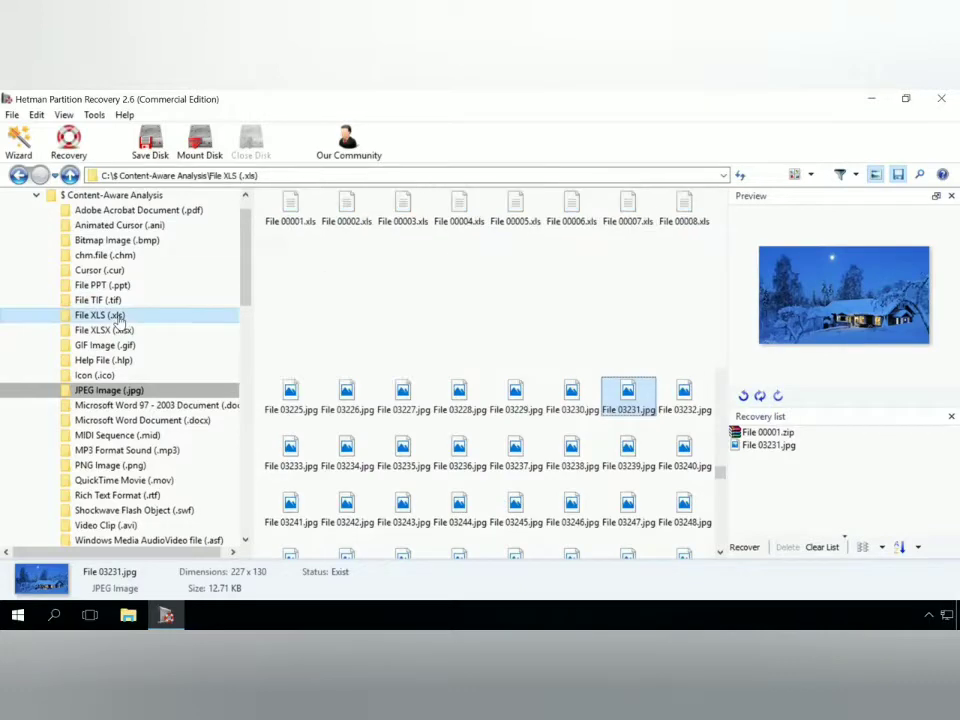
{"action": "left_click", "coordinate": [100, 315]}
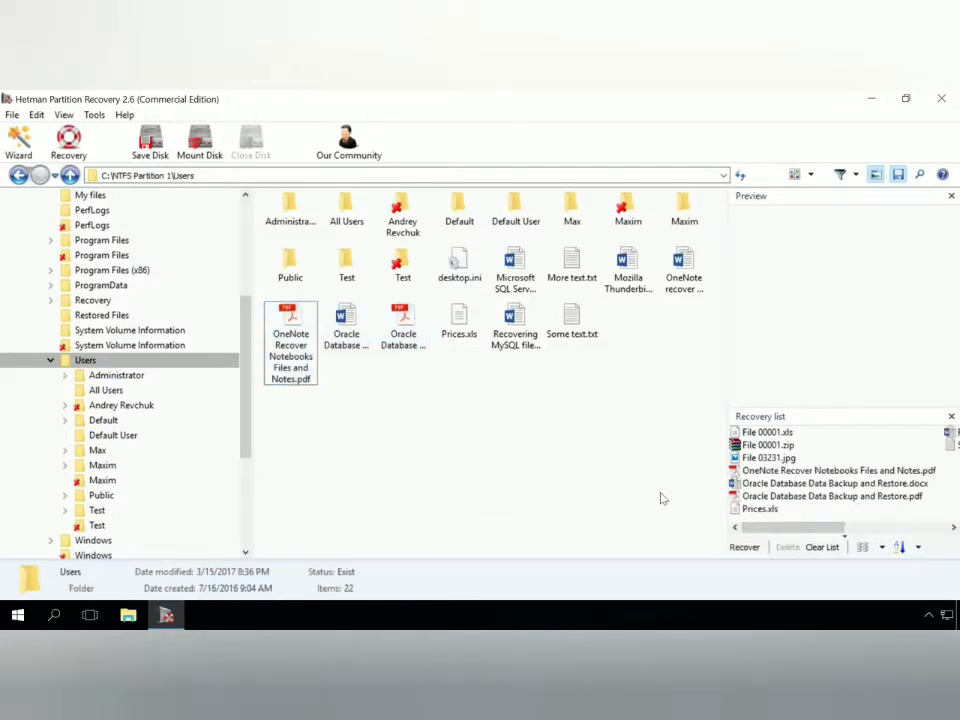
Start recovery of the listed files, saving to hard disk, and browse for a destination.
{"action": "left_click", "coordinate": [744, 547]}
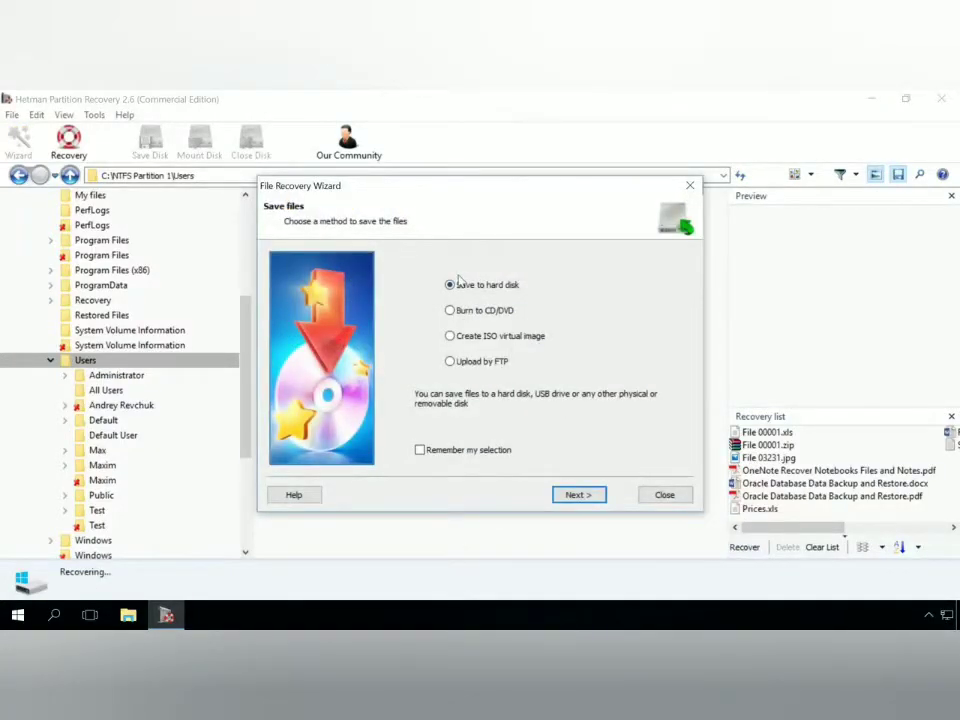
{"action": "left_click", "coordinate": [450, 285]}
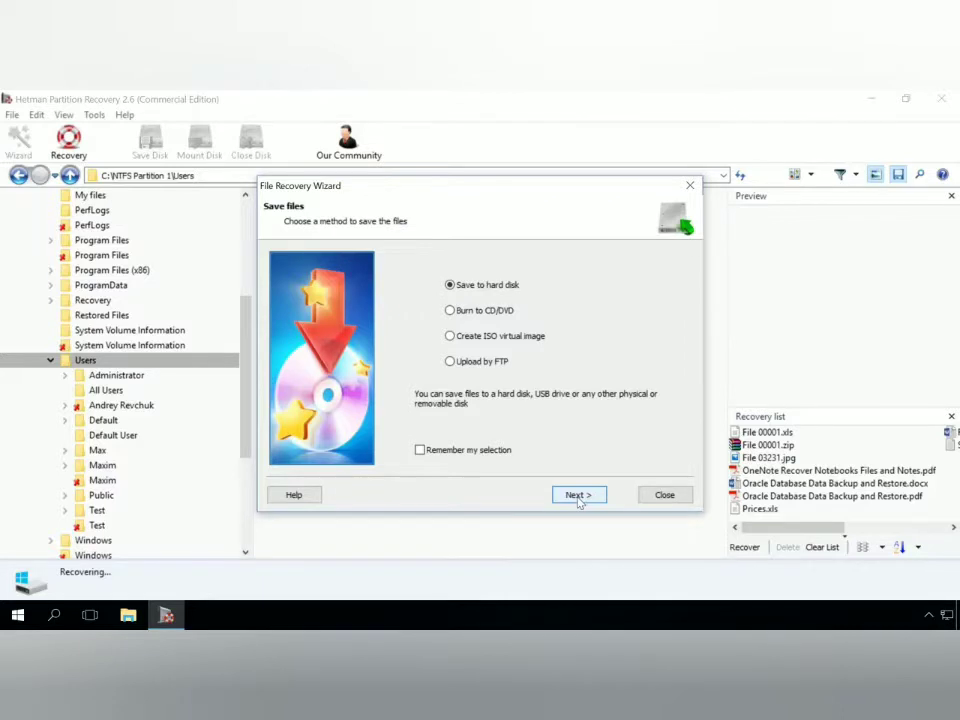
{"action": "left_click", "coordinate": [578, 494]}
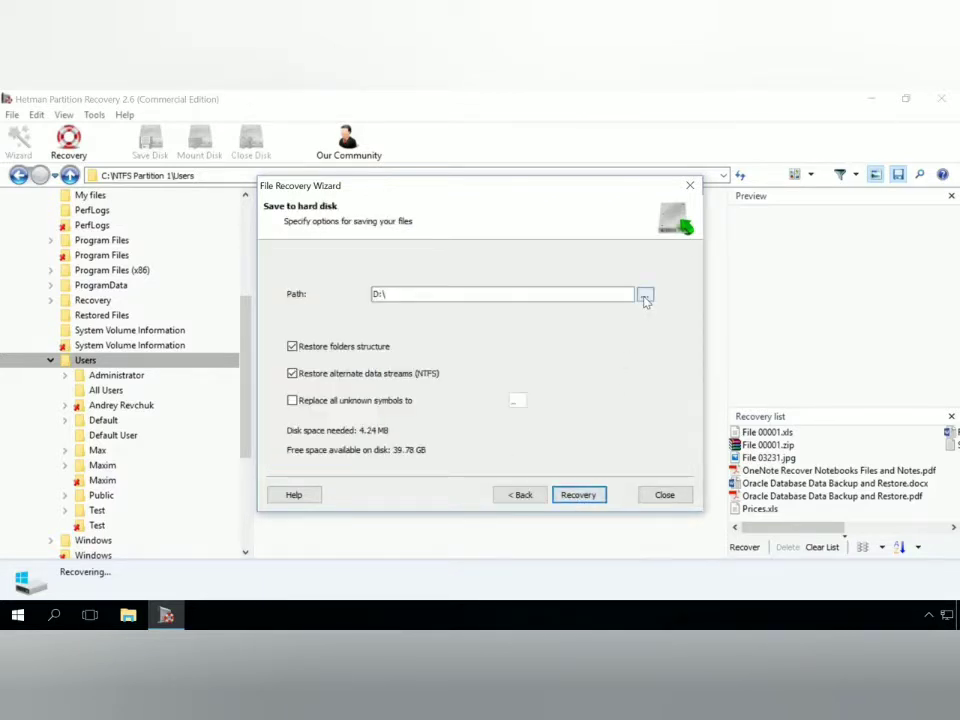
{"action": "left_click", "coordinate": [645, 294]}
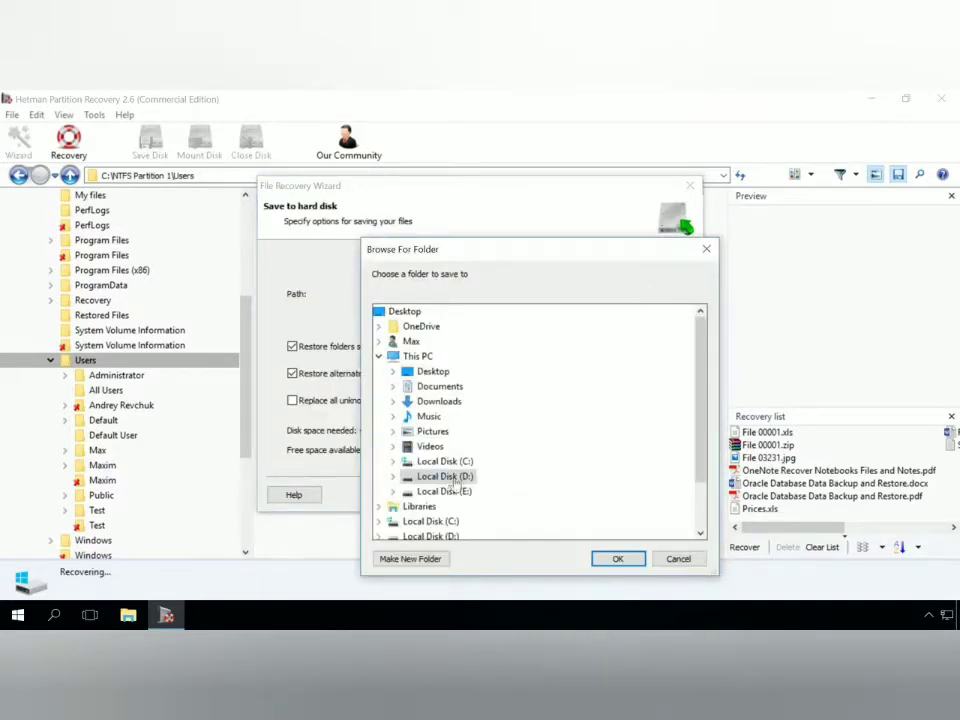
Recover the files into a new folder on Local Disk E and finish the wizard.
{"action": "left_click", "coordinate": [410, 558]}
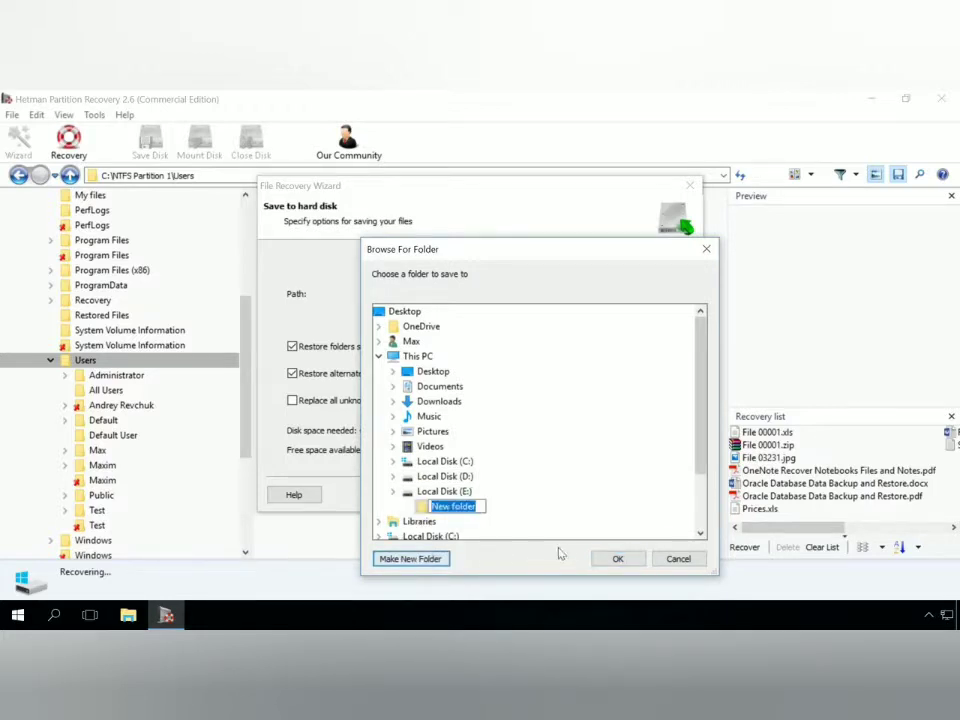
{"action": "left_click", "coordinate": [617, 558]}
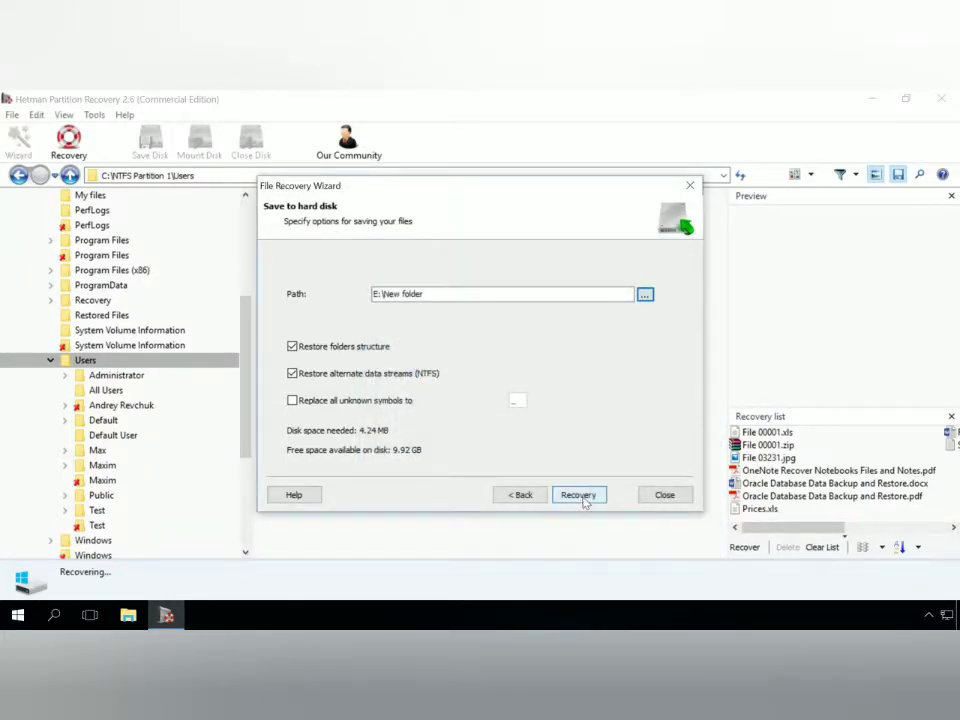
{"action": "left_click", "coordinate": [578, 494]}
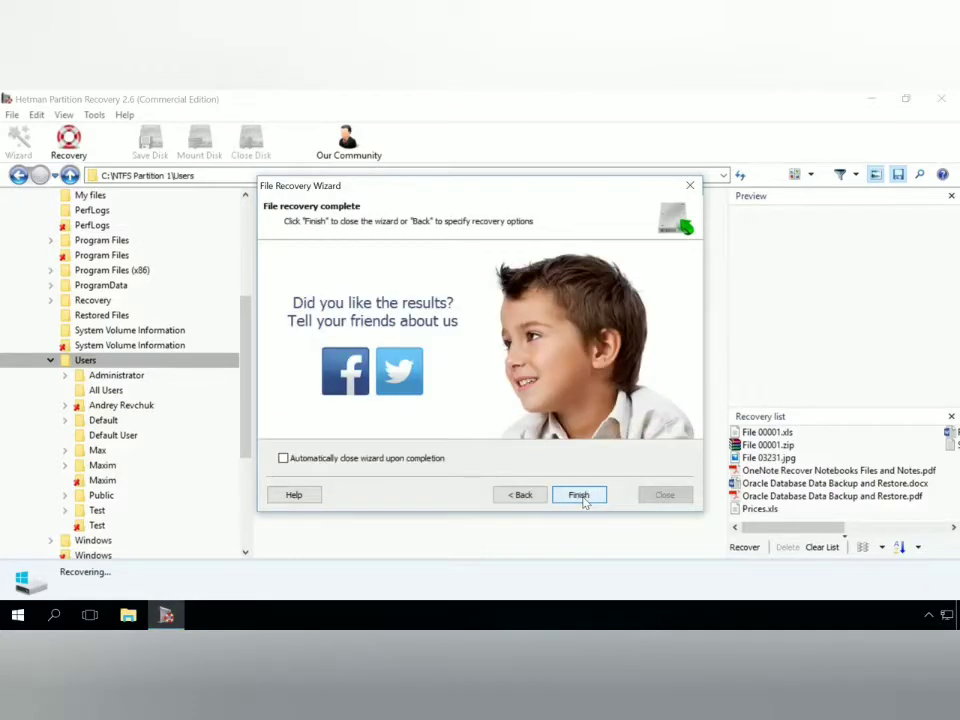
{"action": "left_click", "coordinate": [578, 494]}
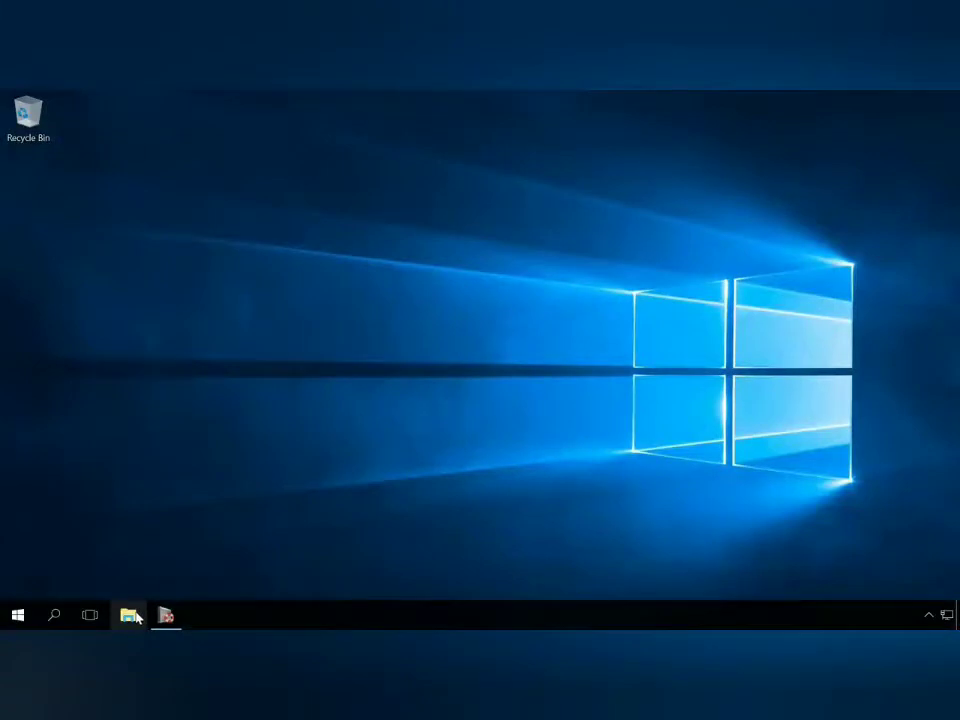
{"action": "left_click", "coordinate": [128, 615]}
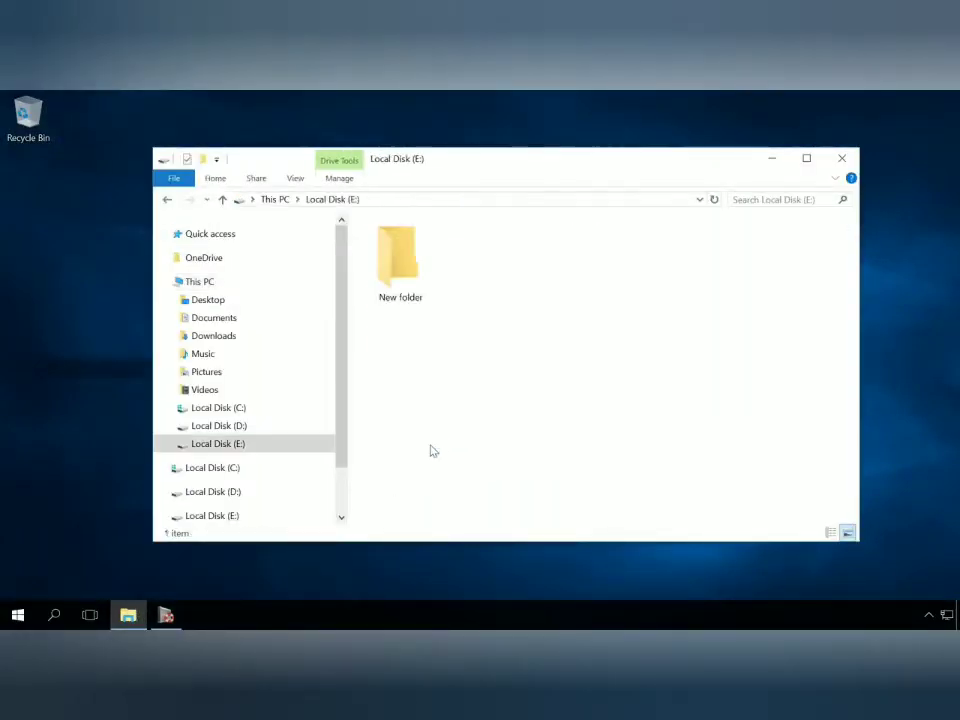
{"action": "double_click", "coordinate": [400, 255]}
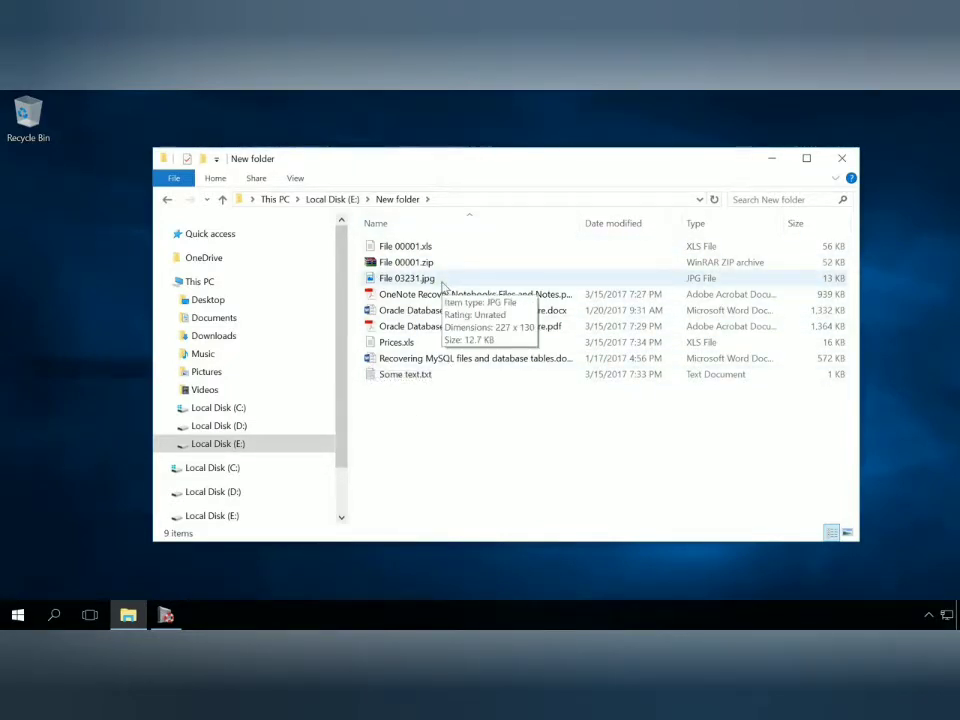
{"action": "left_click", "coordinate": [841, 158]}
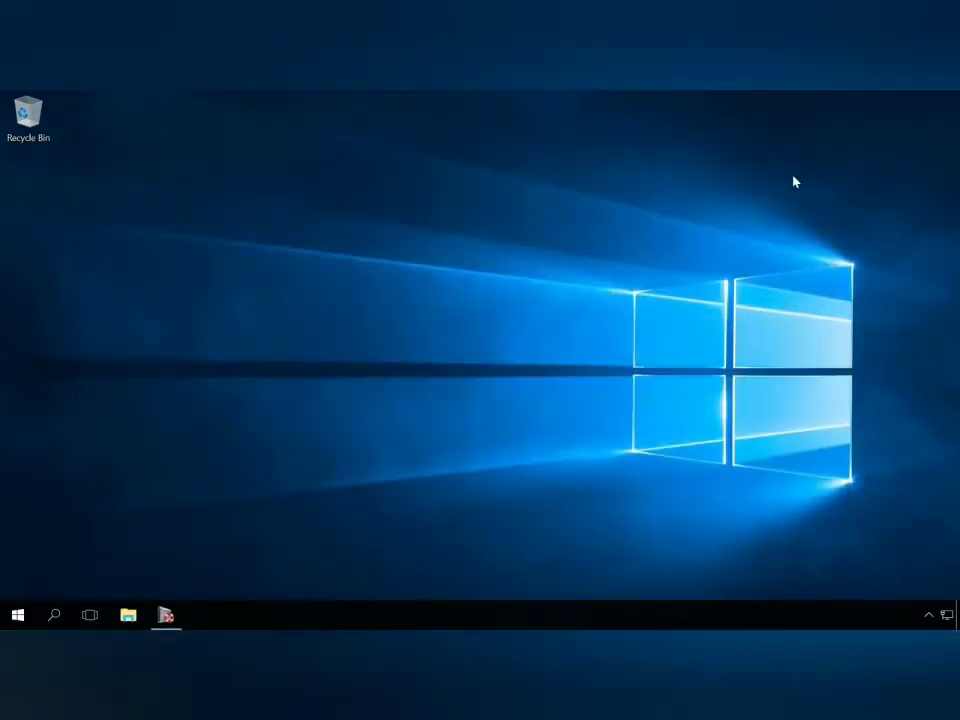
Restore Hetman Partition Recovery from the taskbar to show the drive list.
{"action": "left_click", "coordinate": [166, 614]}
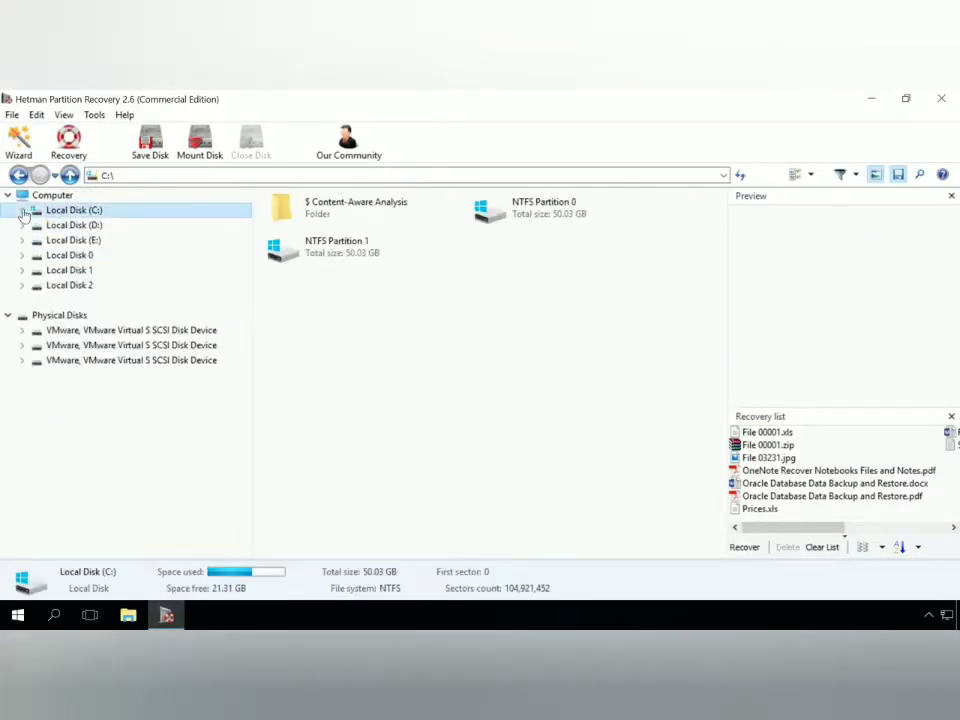
{"action": "mouse_move", "coordinate": [277, 372]}
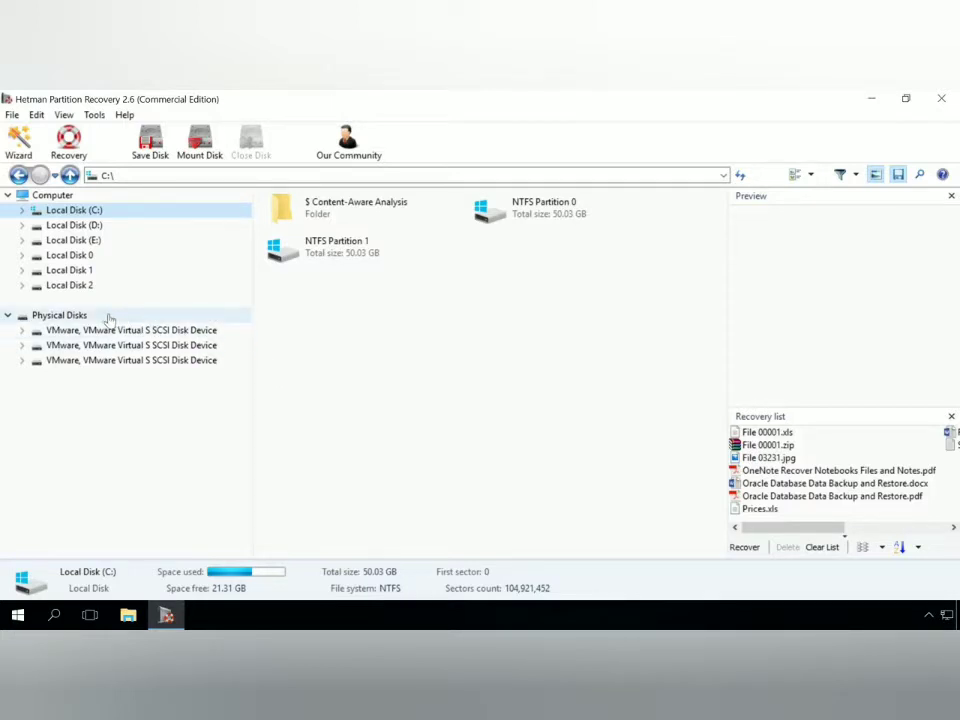
Start a full analysis of the 60 GB VMware physical disk, then cancel it and exit.
{"action": "left_click", "coordinate": [59, 315]}
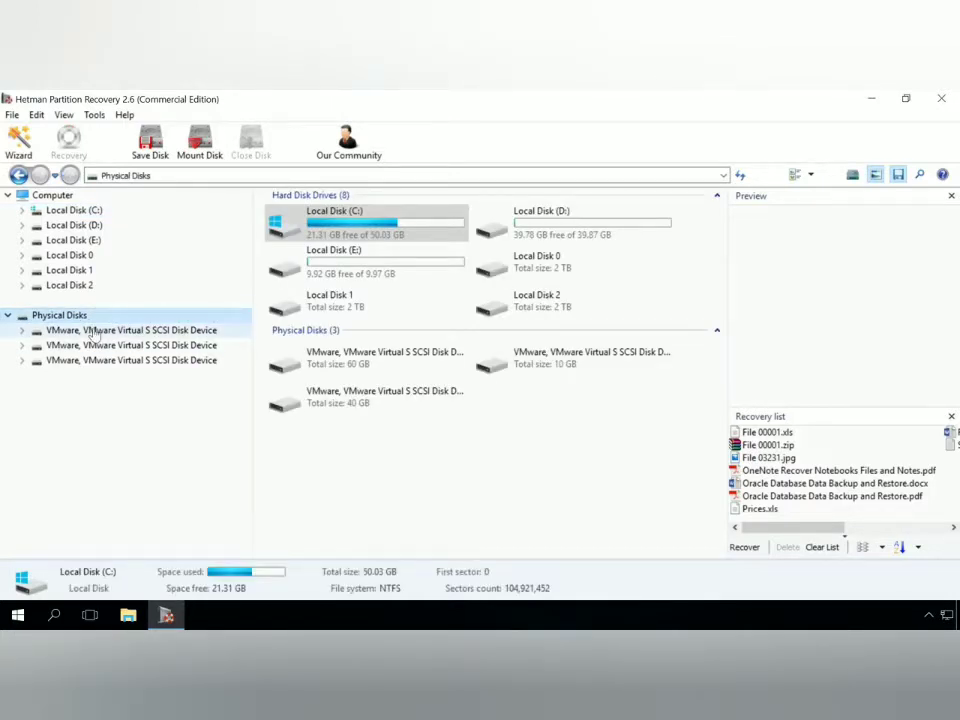
{"action": "double_click", "coordinate": [130, 329]}
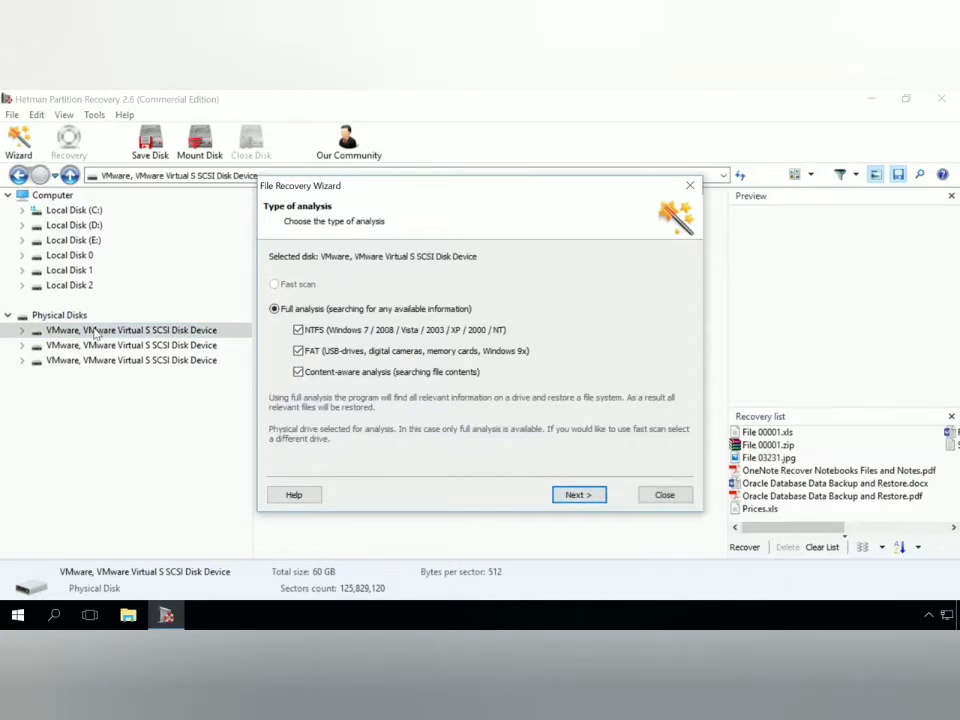
{"action": "left_click", "coordinate": [578, 494]}
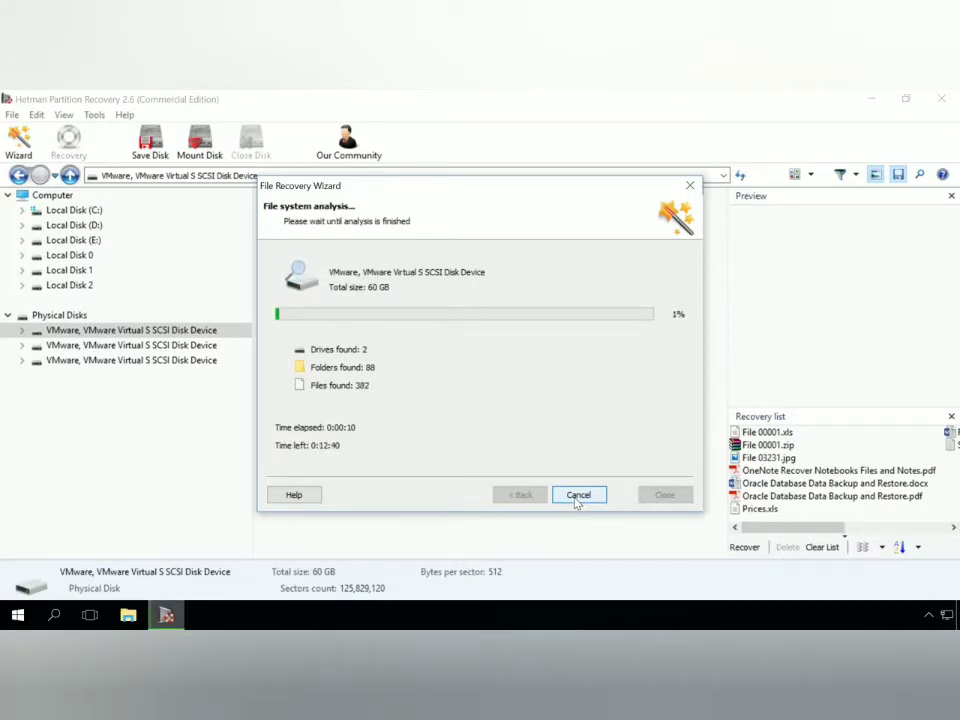
{"action": "left_click", "coordinate": [578, 494]}
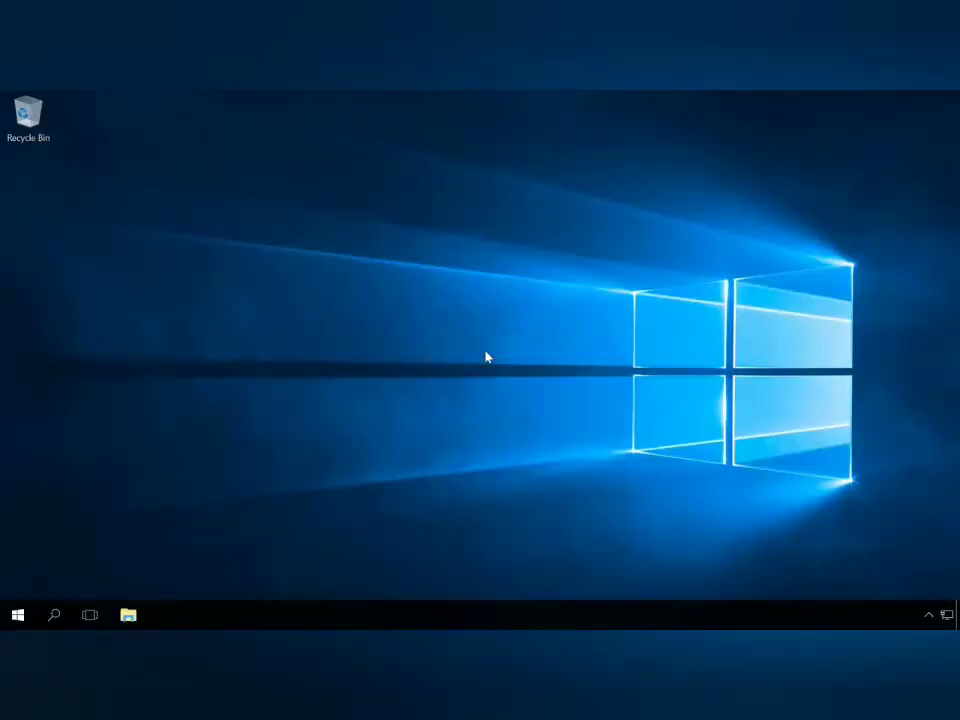